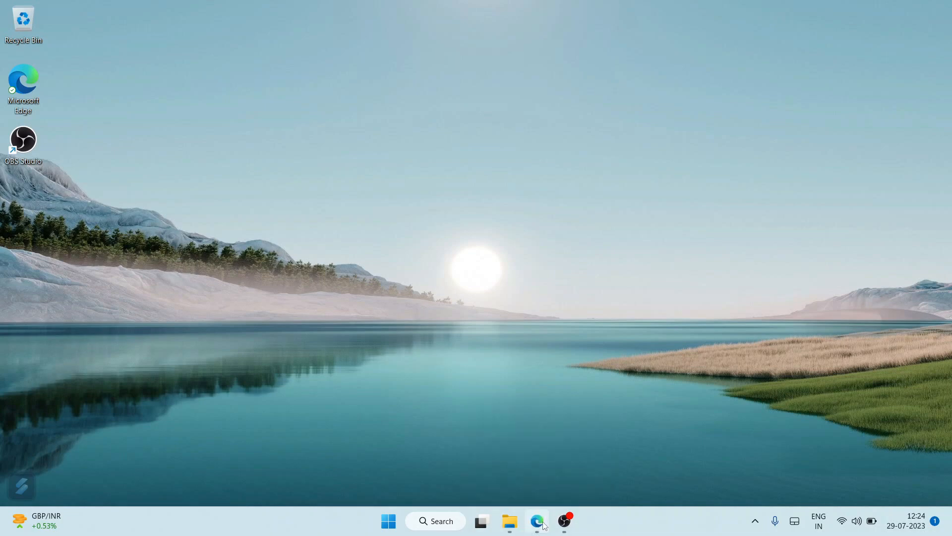
Step: Open Edge and search the web for 'intellij idea download'
click(536, 521)
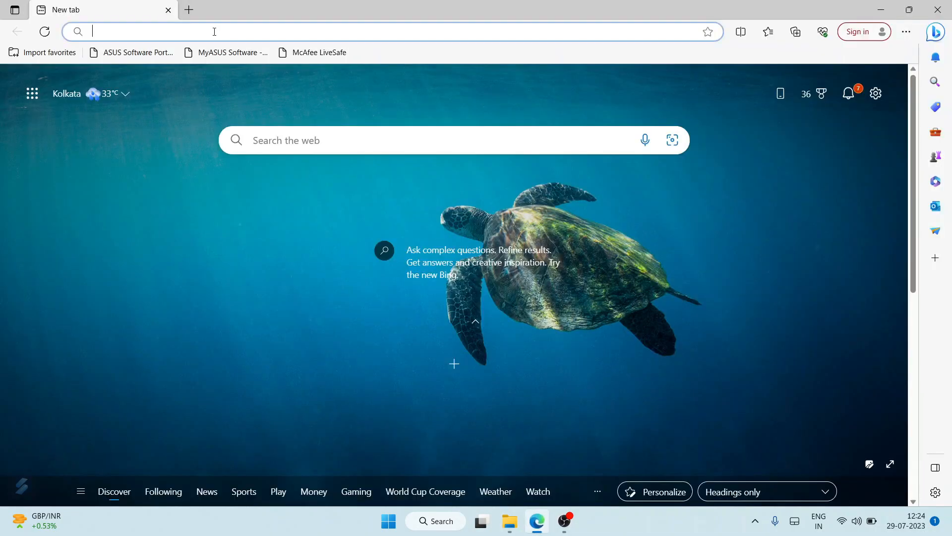
text(intellij idea download)
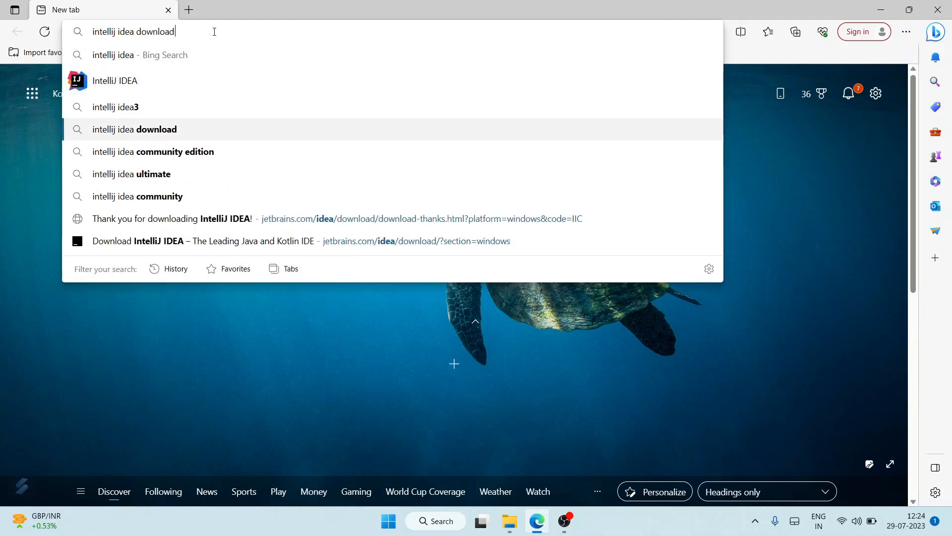
key(Return)
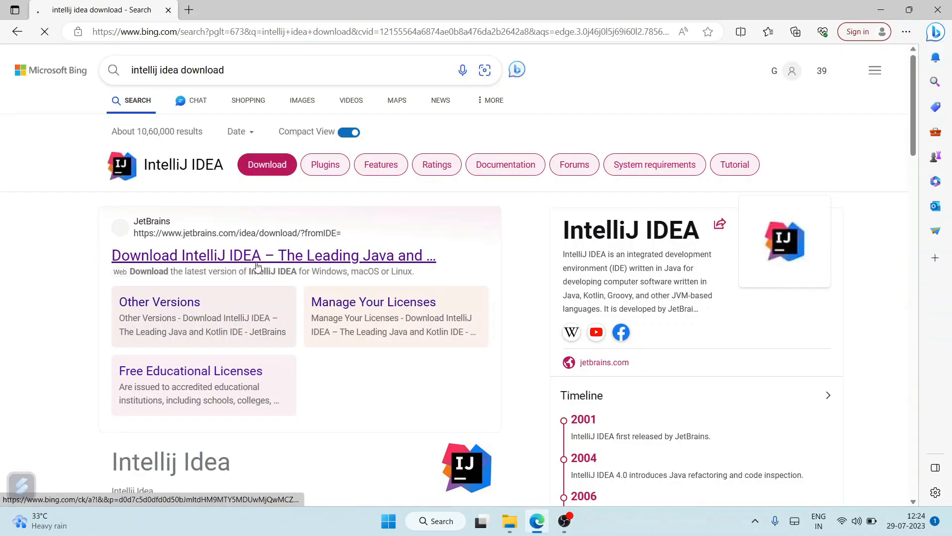
Step: Download the IntelliJ IDEA Community Edition installer from JetBrains, then pause it in Downloads
click(272, 255)
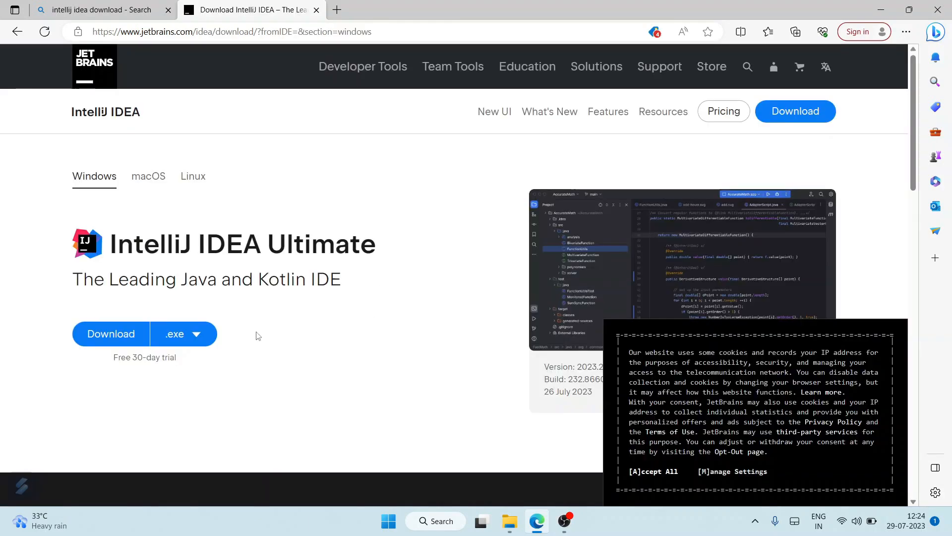
mouse_move(213, 121)
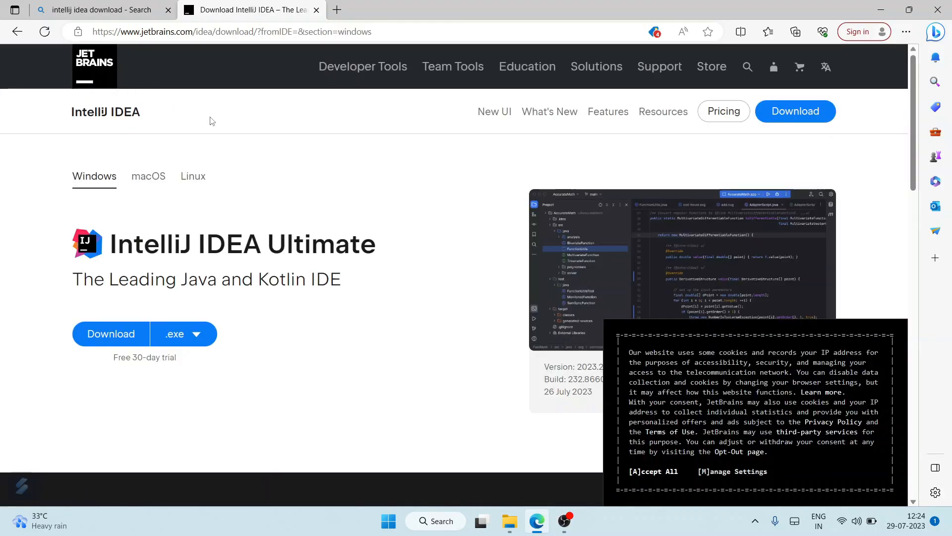
scroll(down, 3)
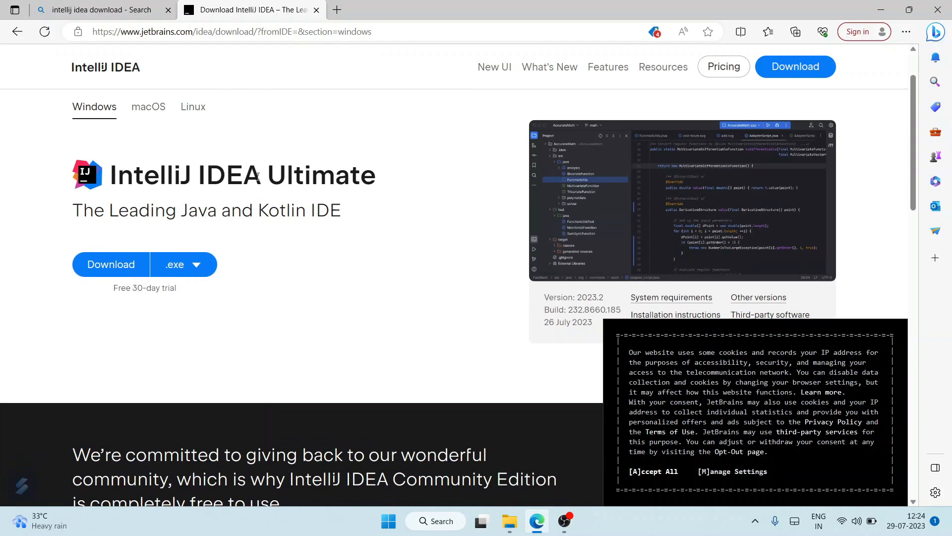
scroll(down, 3)
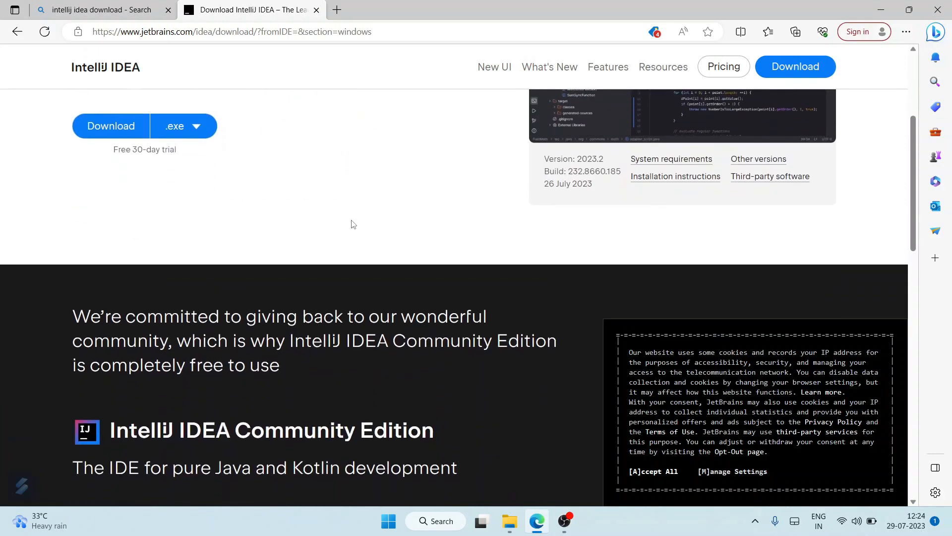
scroll(down, 3)
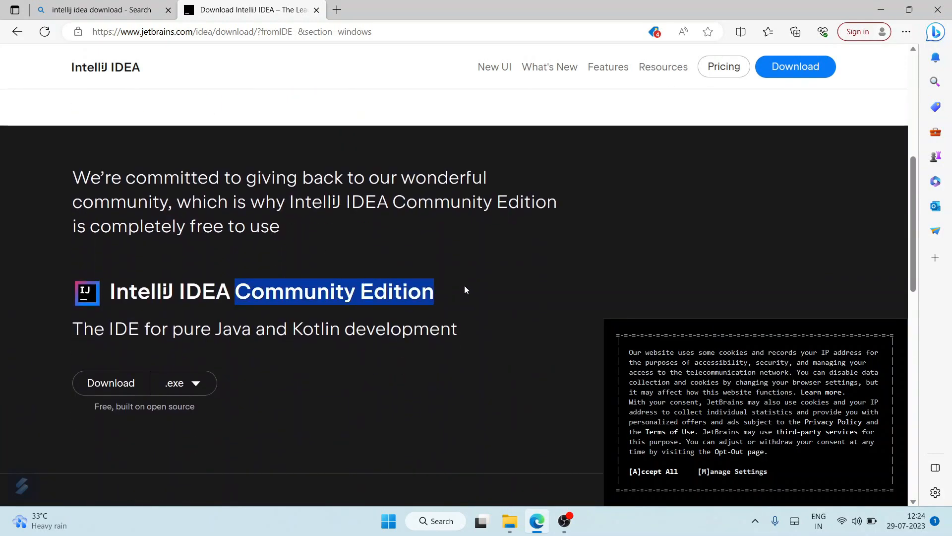
scroll(down, 3)
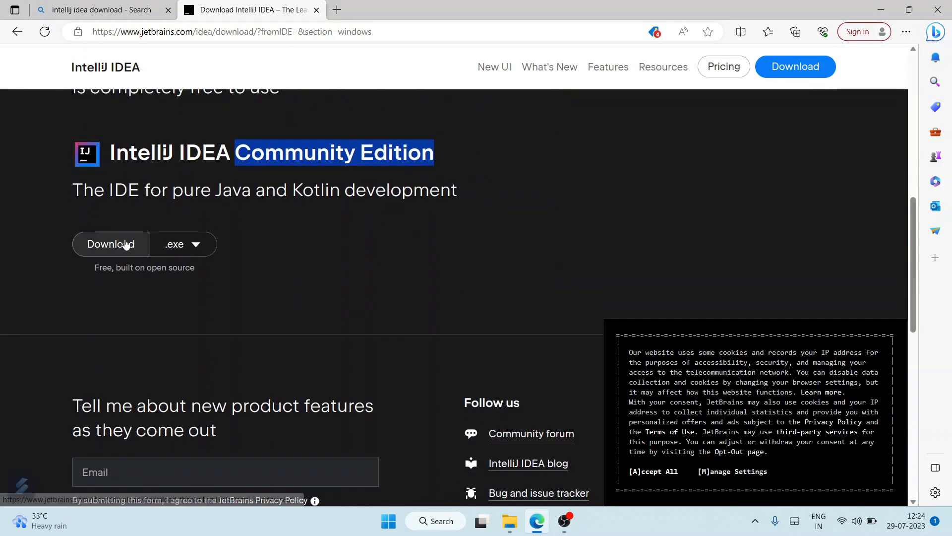
click(111, 243)
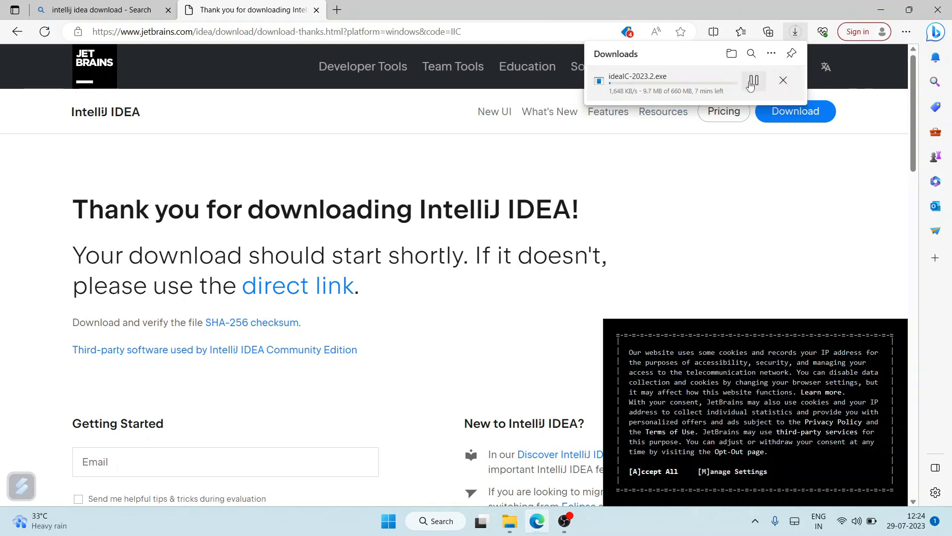
click(782, 79)
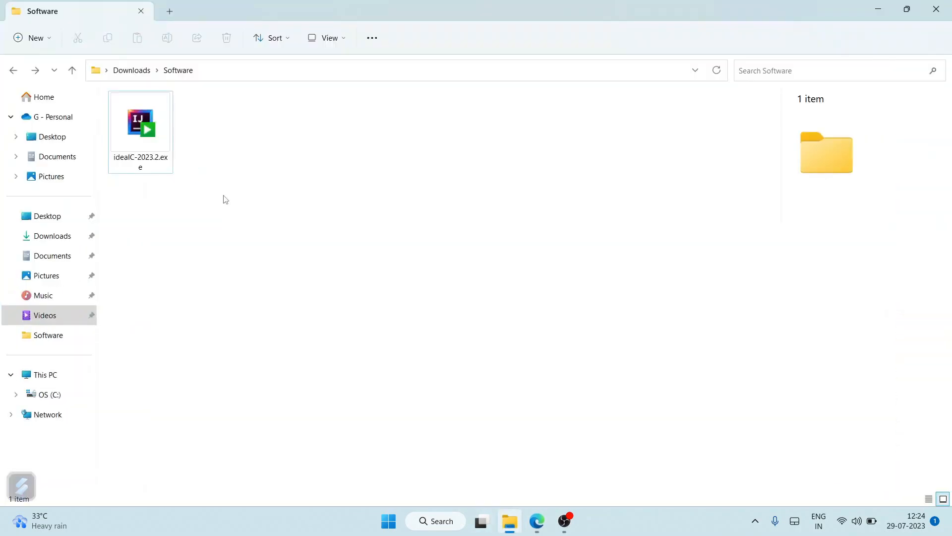
Step: Run ideaIC-2023.2.exe from Downloads > Software to start the setup wizard
click(139, 124)
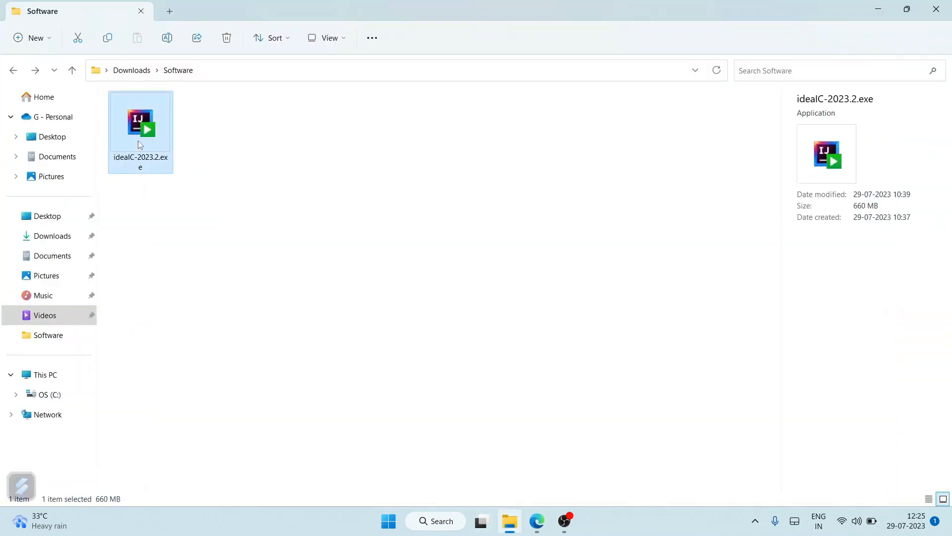
mouse_move(146, 139)
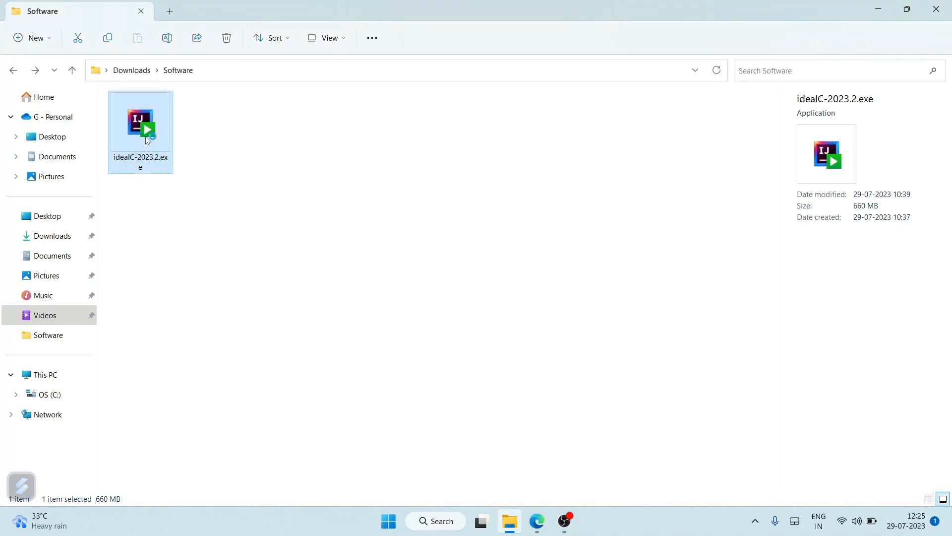
double_click(140, 125)
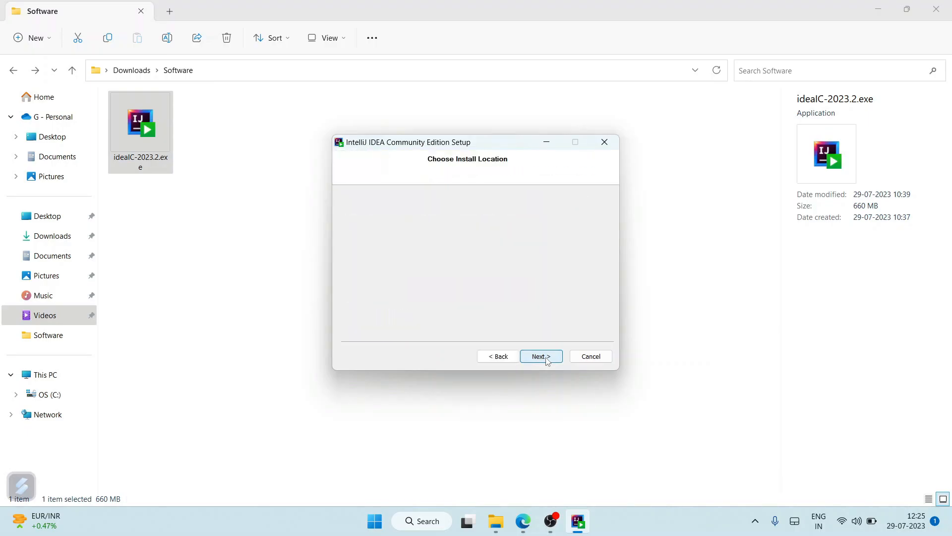
Step: Keep the default folder; enable desktop shortcut, Open Folder as Project, .java association, bin PATH
click(540, 356)
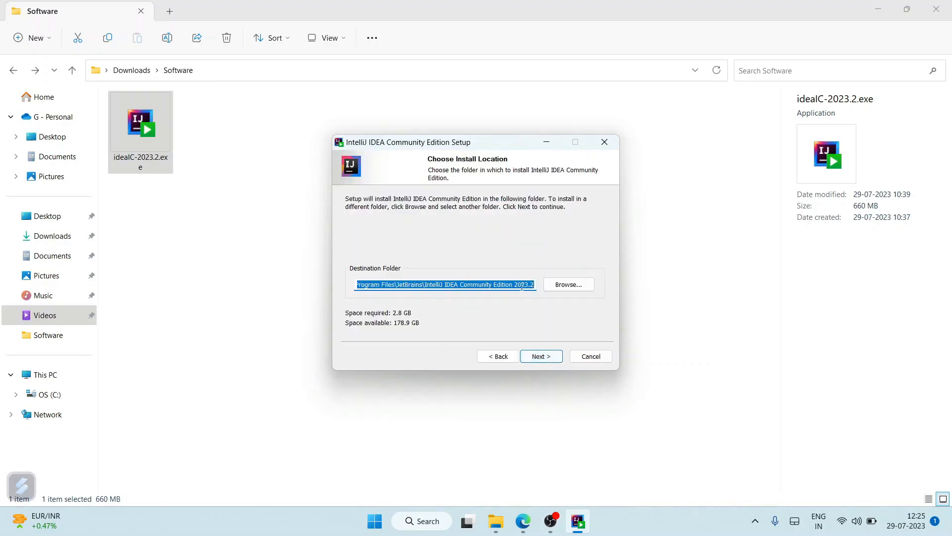
click(540, 356)
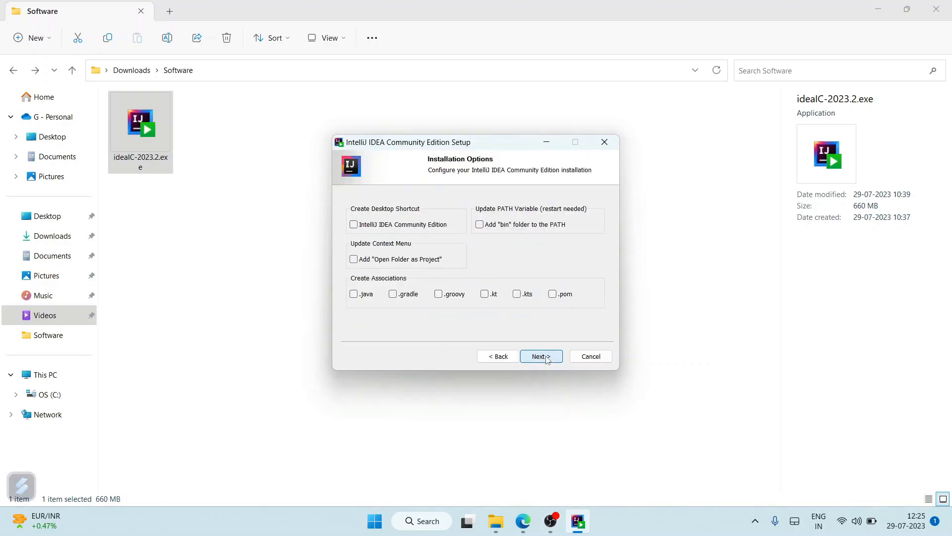
click(354, 225)
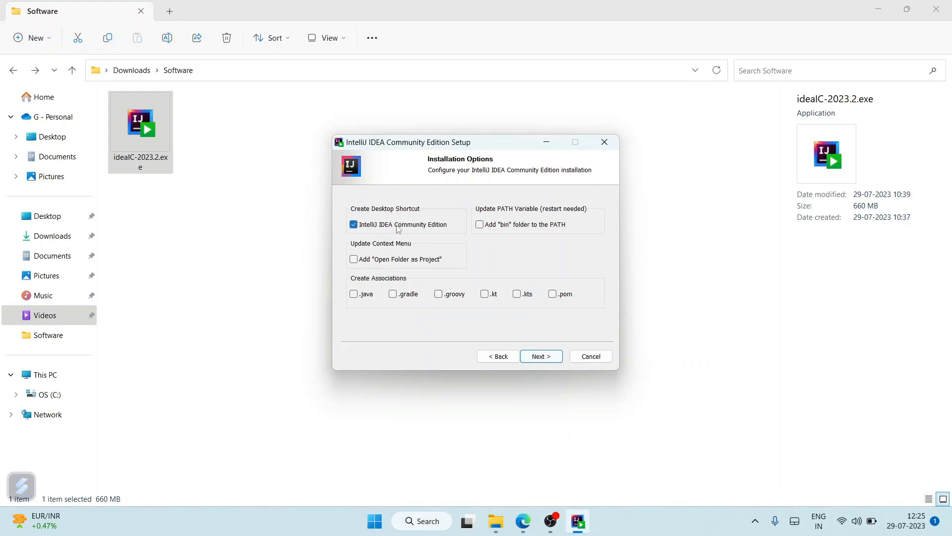
mouse_move(392, 266)
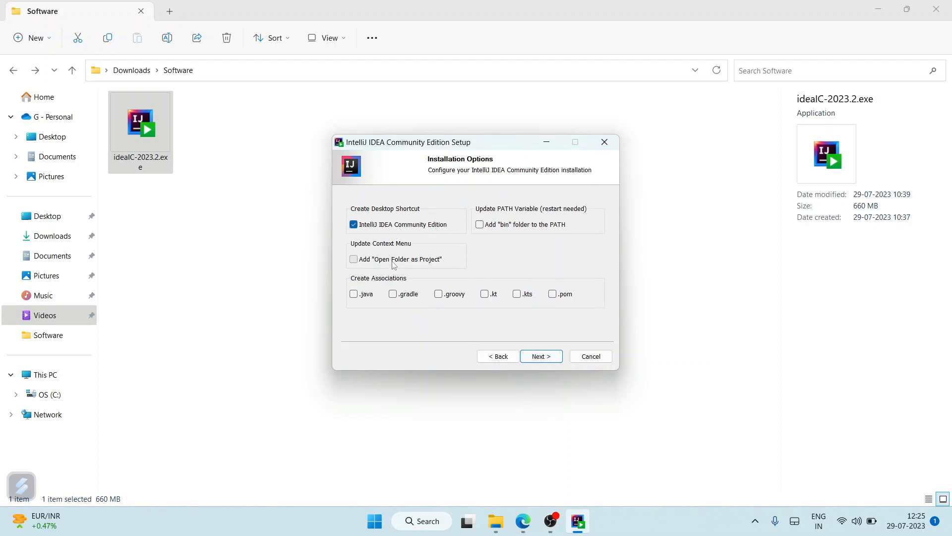
click(353, 259)
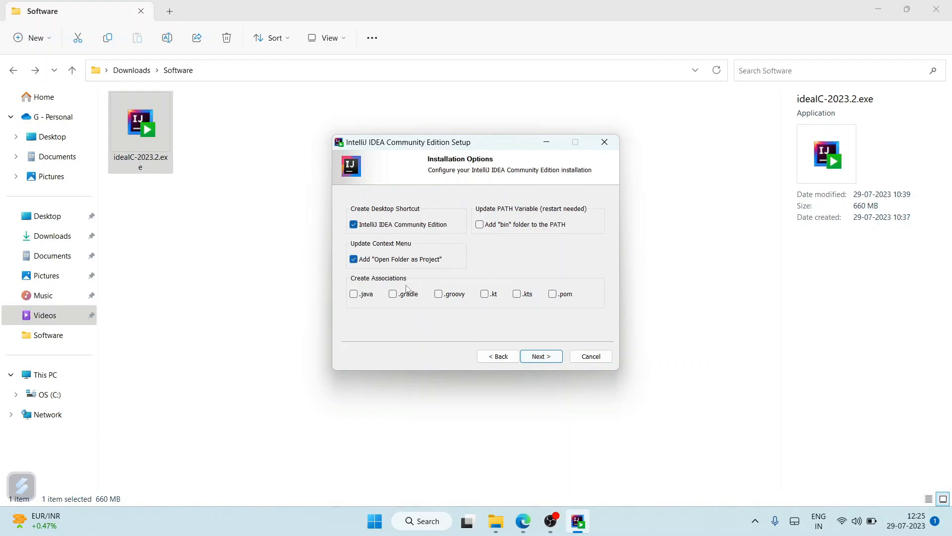
click(354, 294)
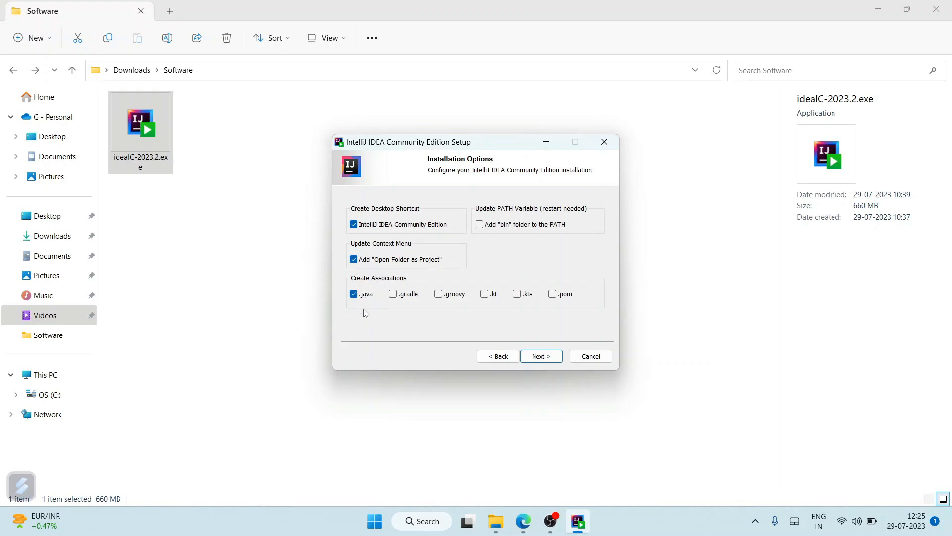
mouse_move(400, 307)
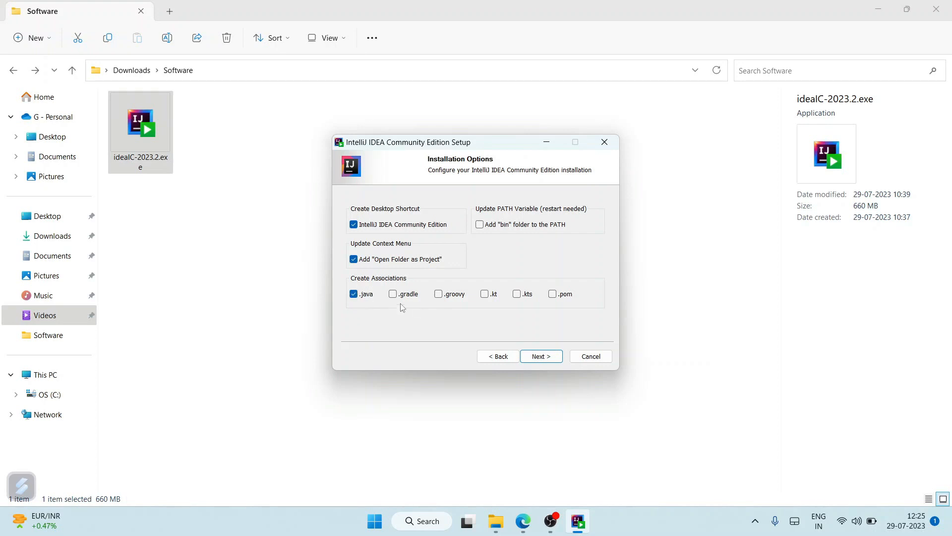
mouse_move(499, 303)
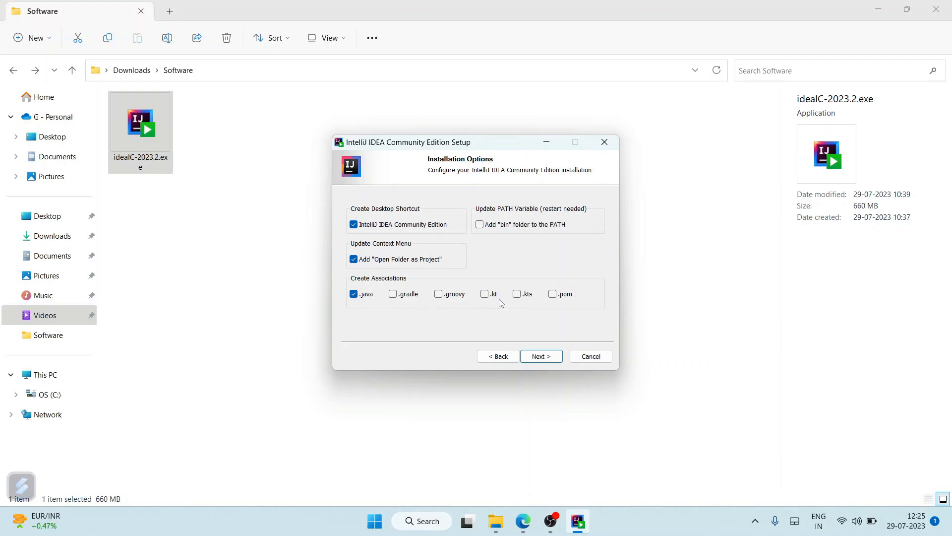
mouse_move(517, 214)
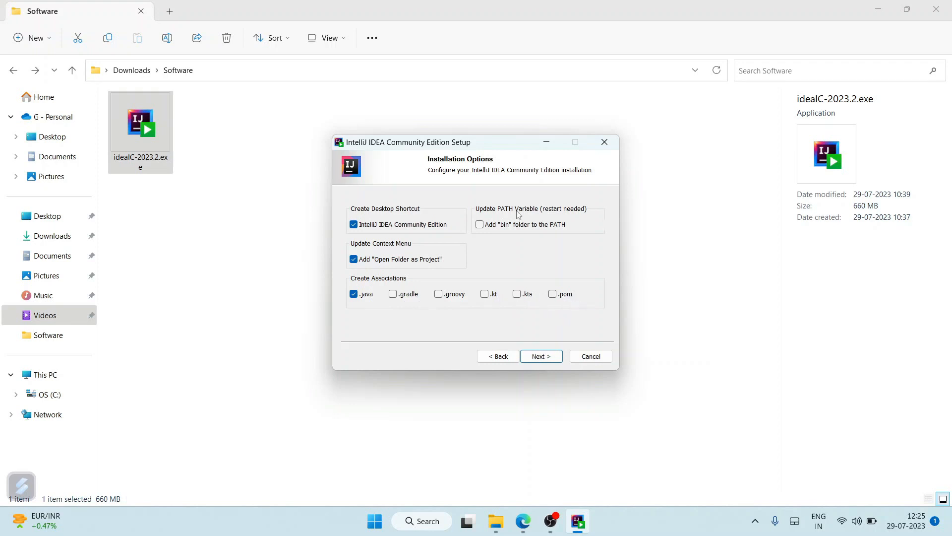
click(479, 225)
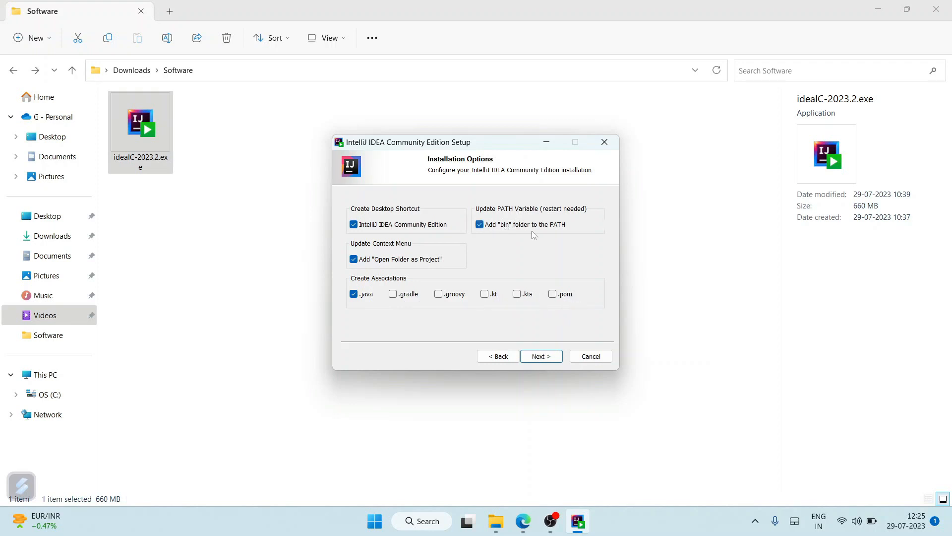
click(541, 356)
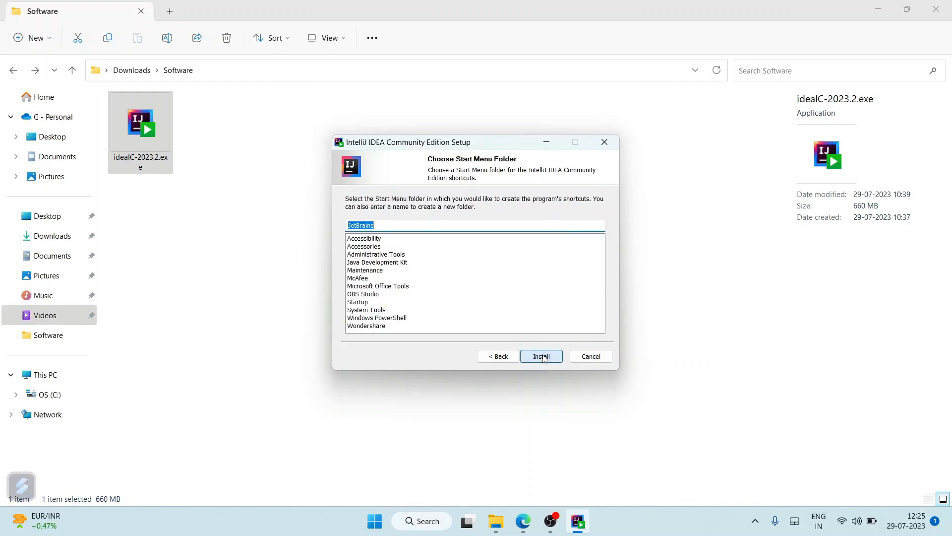
mouse_move(547, 337)
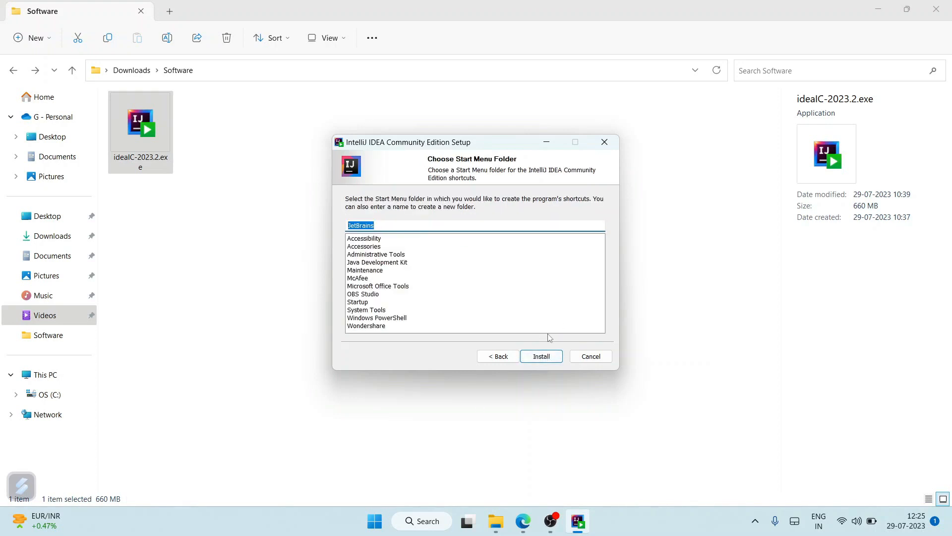
Step: Install IntelliJ IDEA, choose 'Reboot now', and finish the setup wizard
click(541, 356)
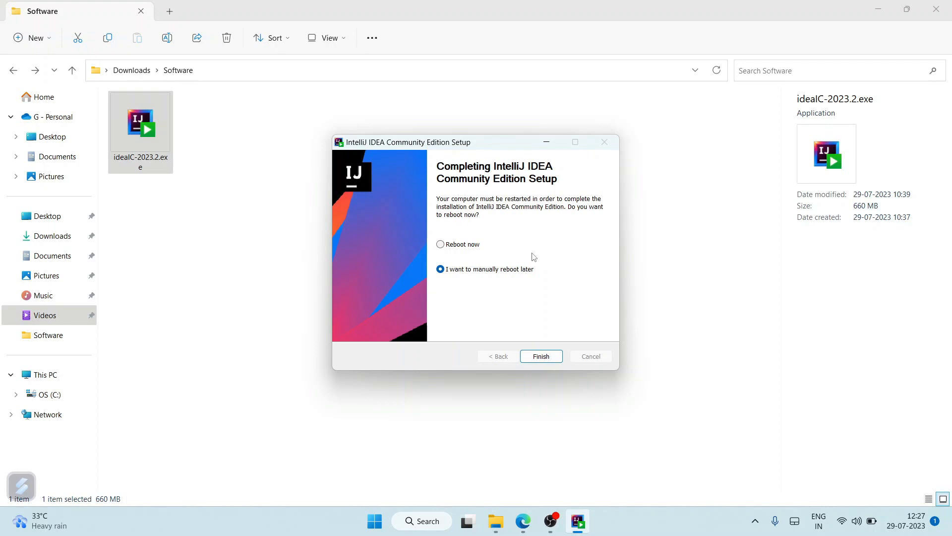
mouse_move(529, 175)
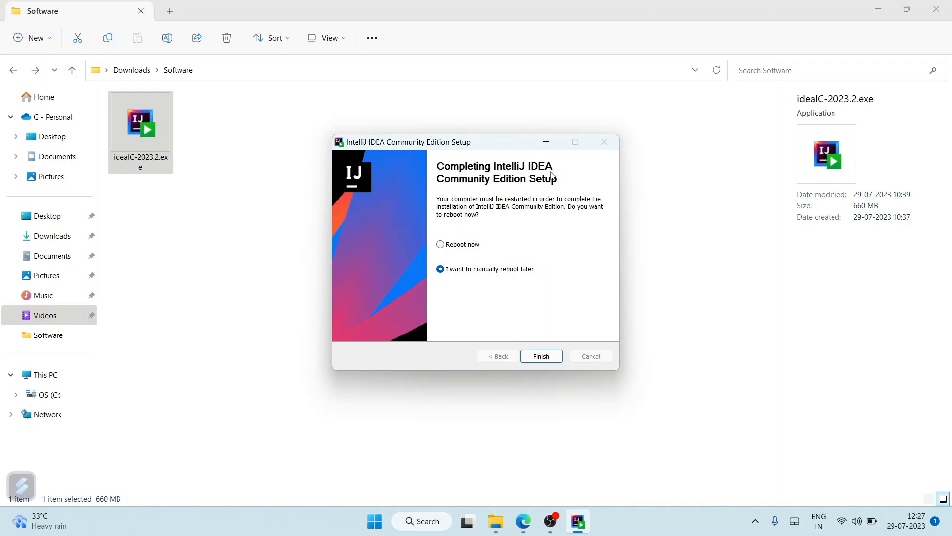
click(441, 244)
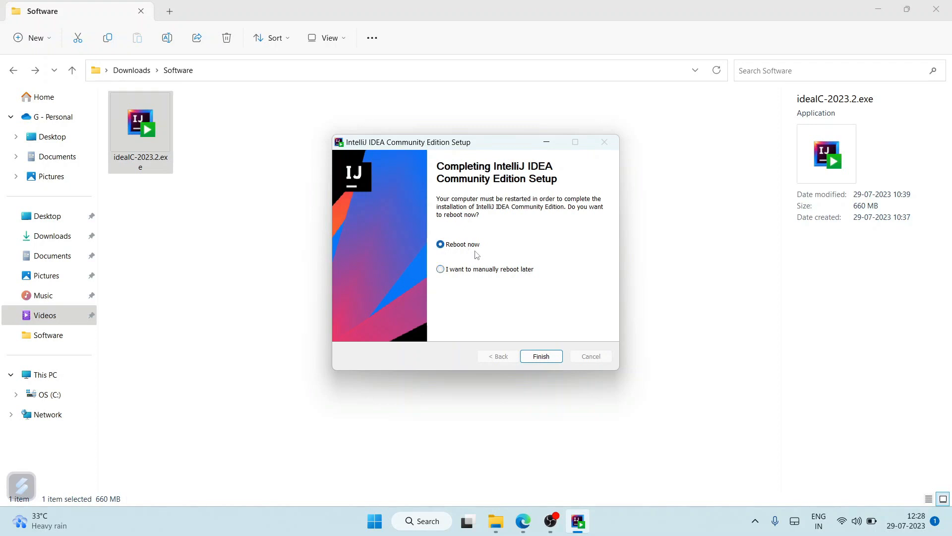
mouse_move(481, 254)
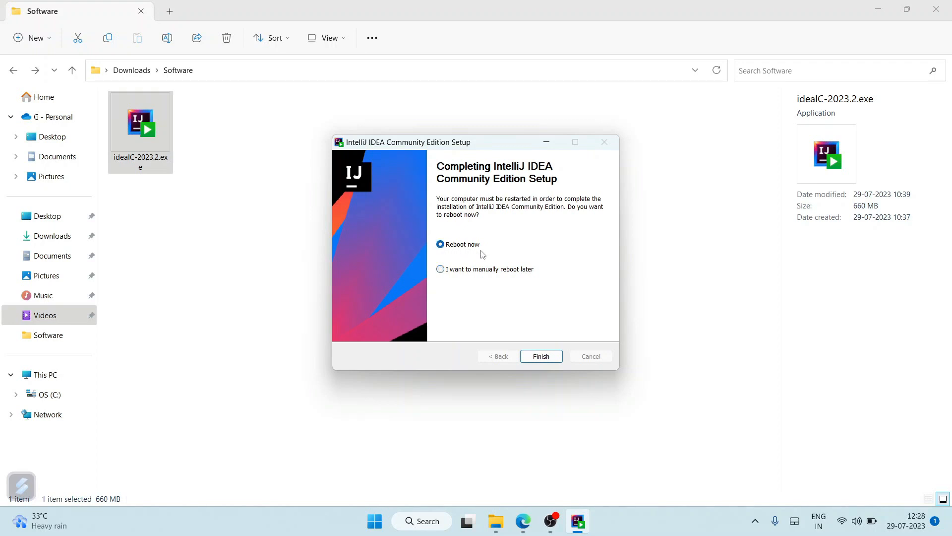
mouse_move(525, 242)
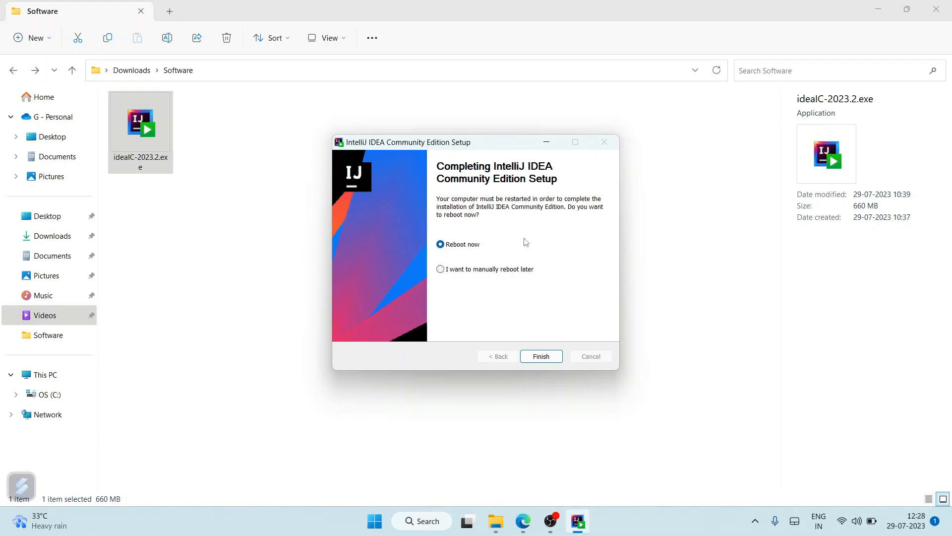
mouse_move(534, 304)
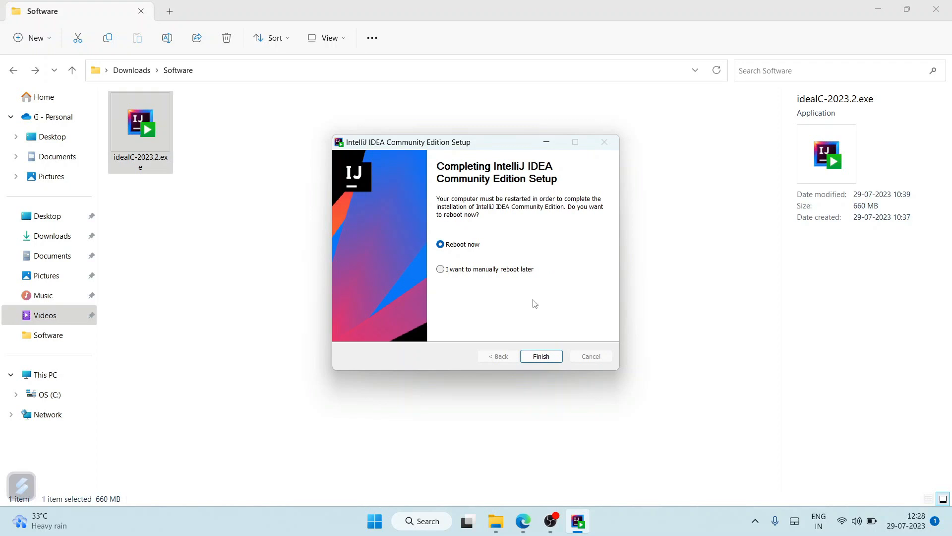
click(540, 356)
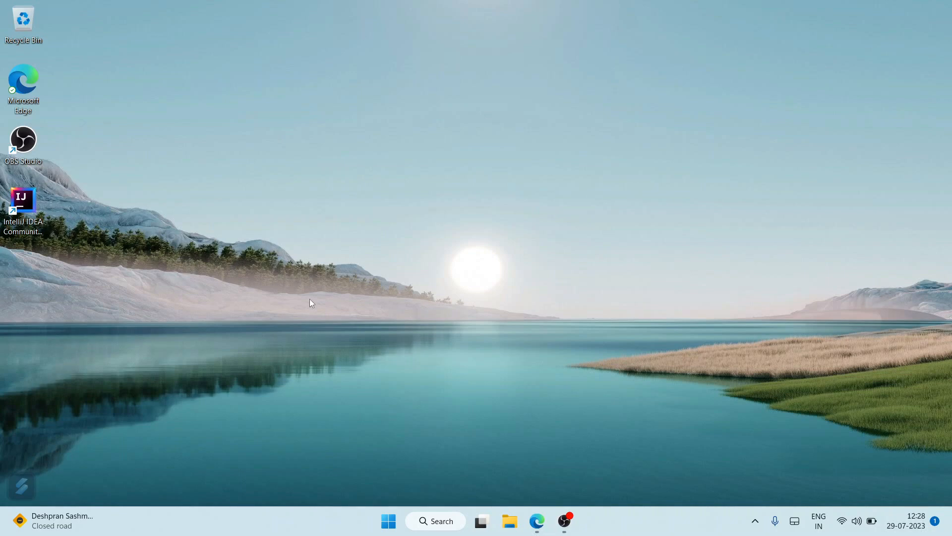
mouse_move(331, 259)
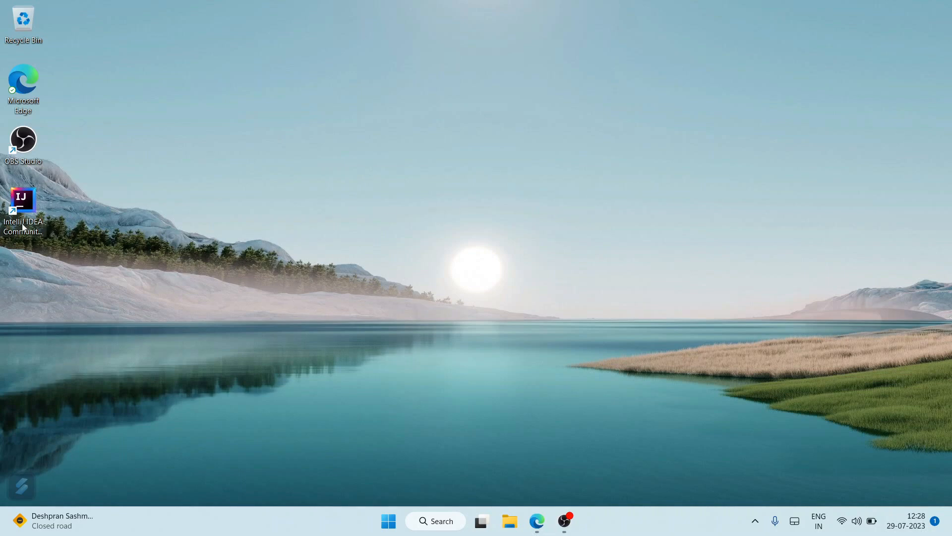
mouse_move(23, 209)
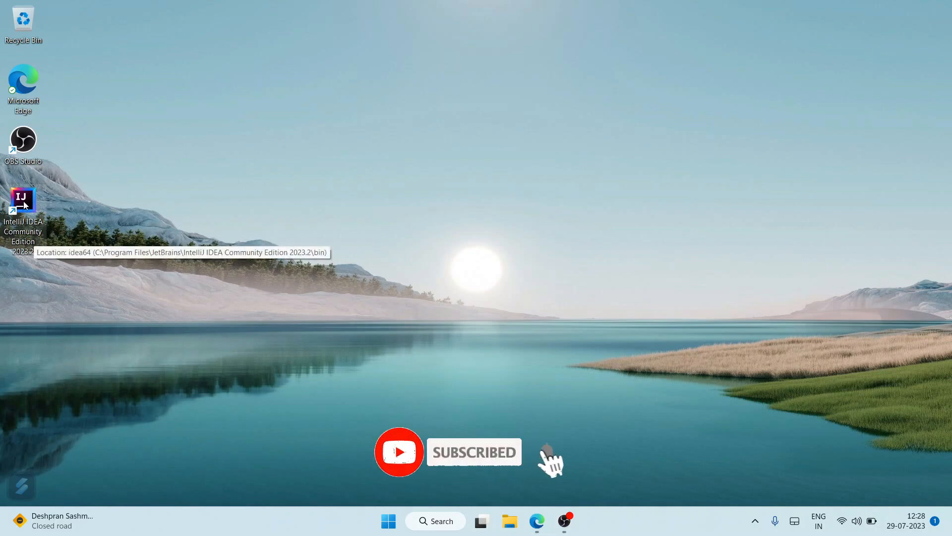
mouse_move(76, 197)
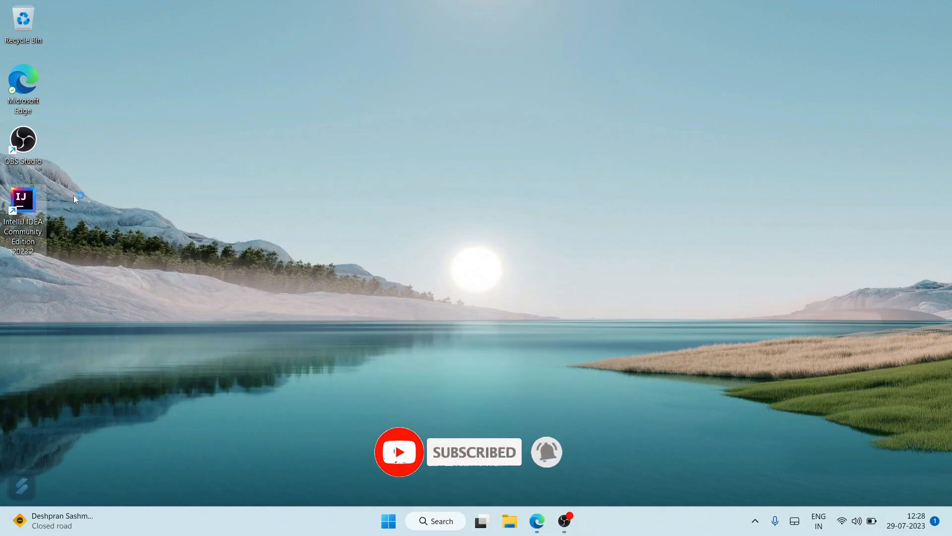
Step: Launch IntelliJ IDEA Community Edition from its desktop shortcut
double_click(22, 200)
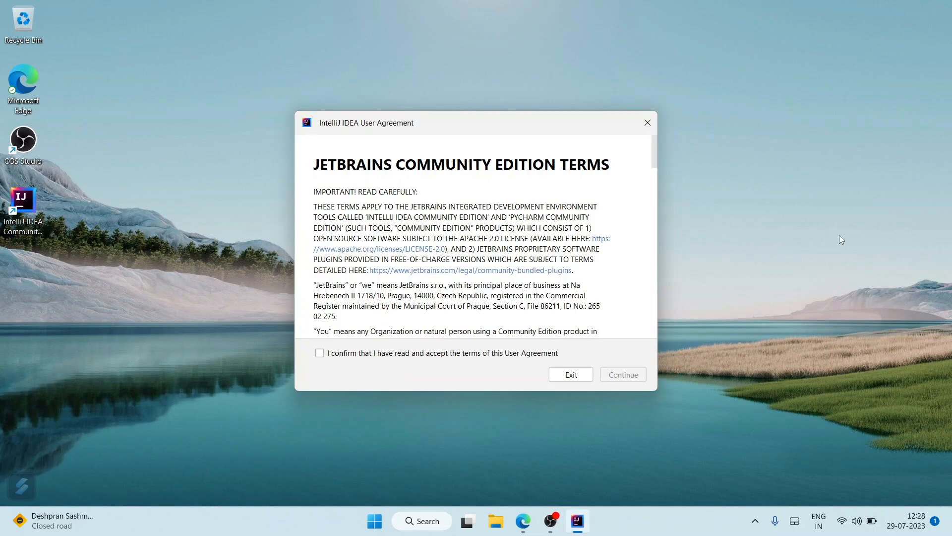
Step: Accept the JetBrains Community Edition terms and choose Send Anonymous Statistics
click(319, 353)
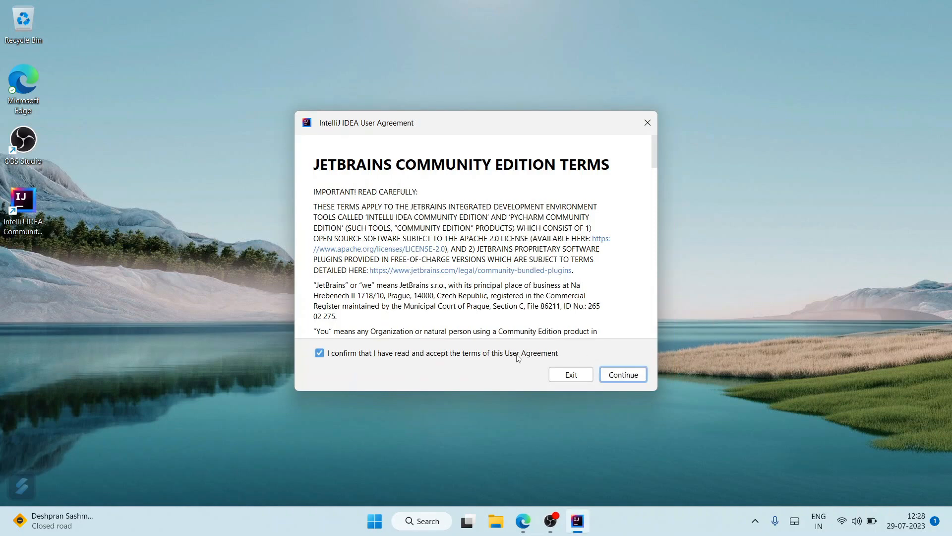
scroll(down, 3)
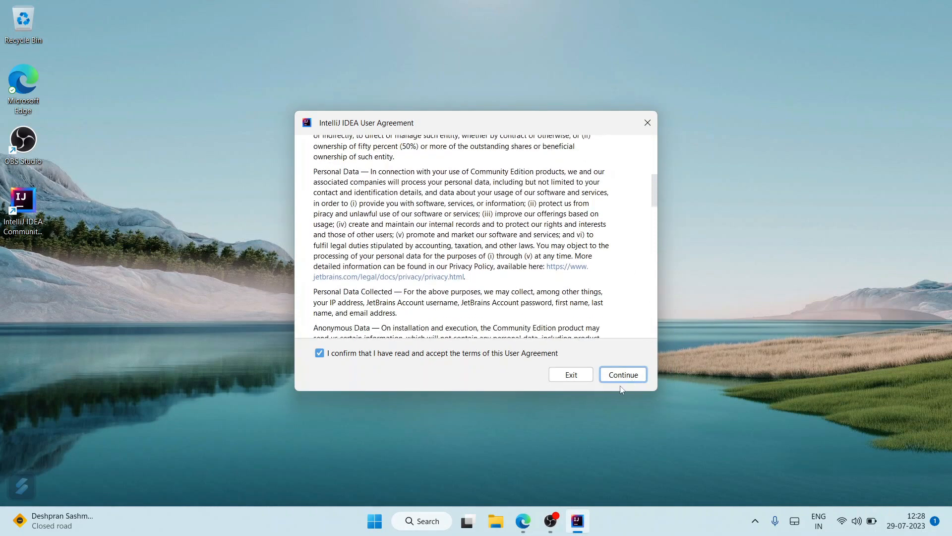
click(622, 374)
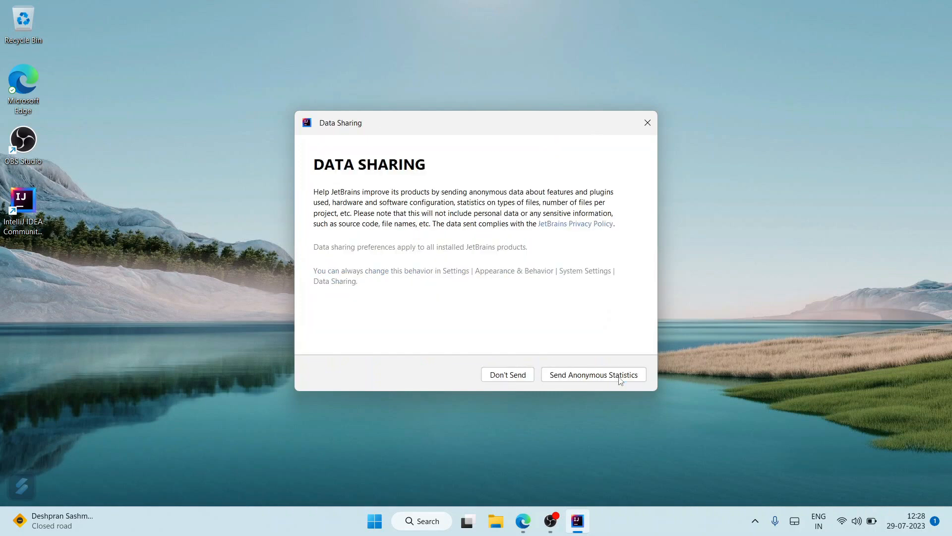
mouse_move(576, 231)
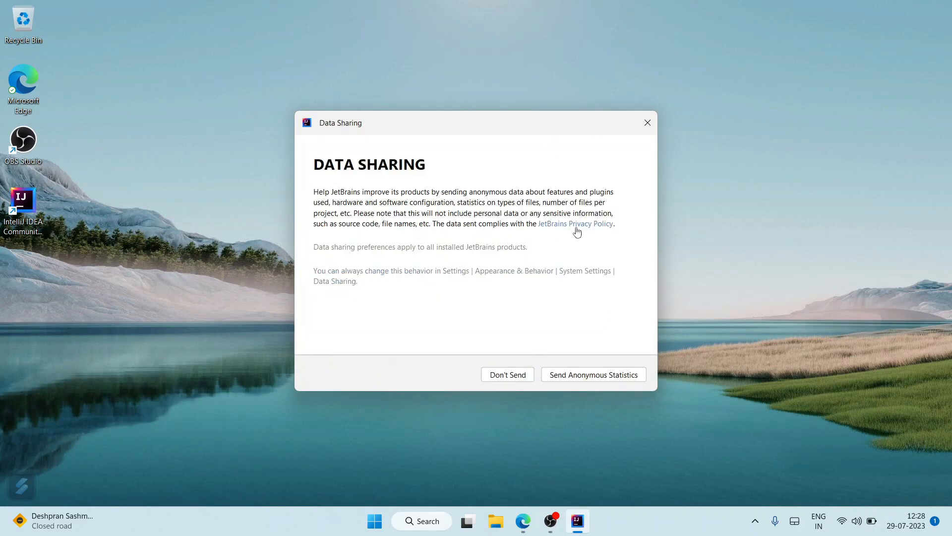
mouse_move(571, 379)
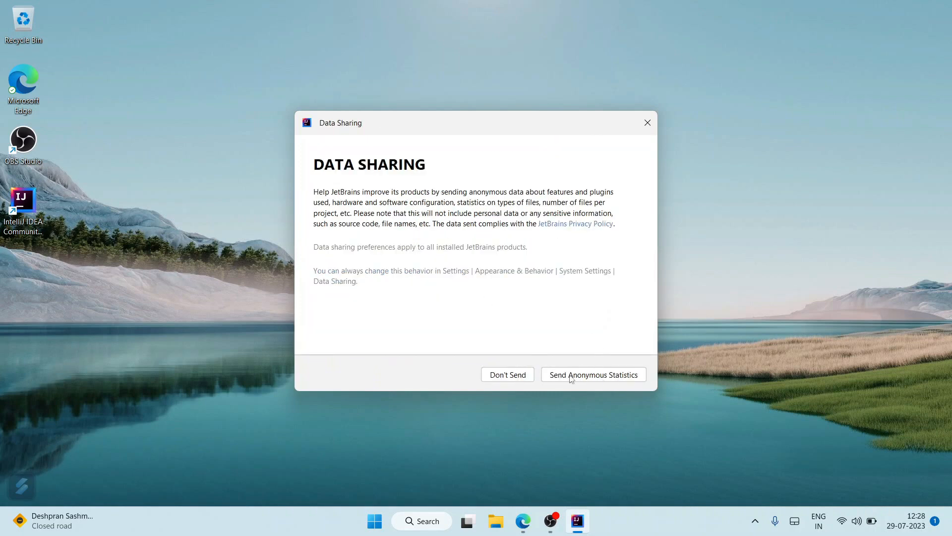
click(593, 374)
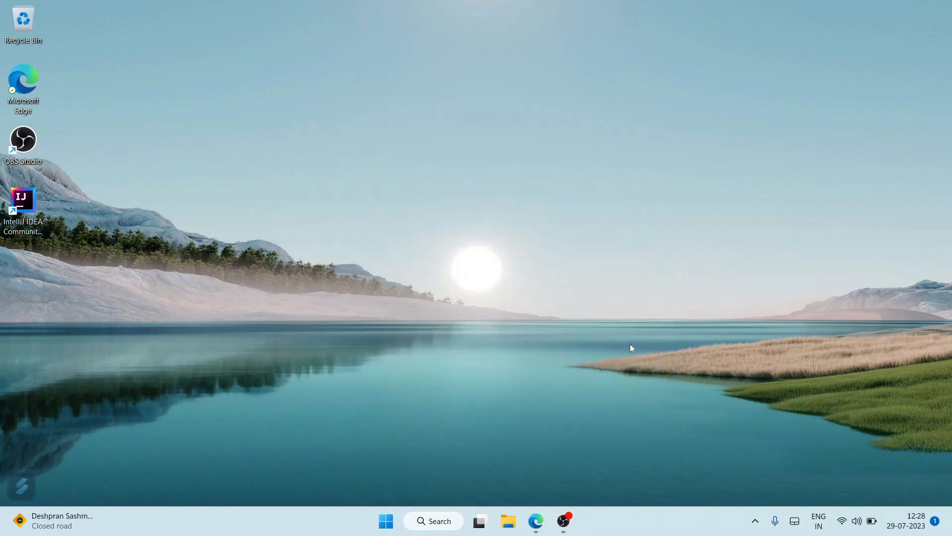
Step: Relaunch IntelliJ IDEA, maximize the Welcome window, and start a New Project
double_click(23, 203)
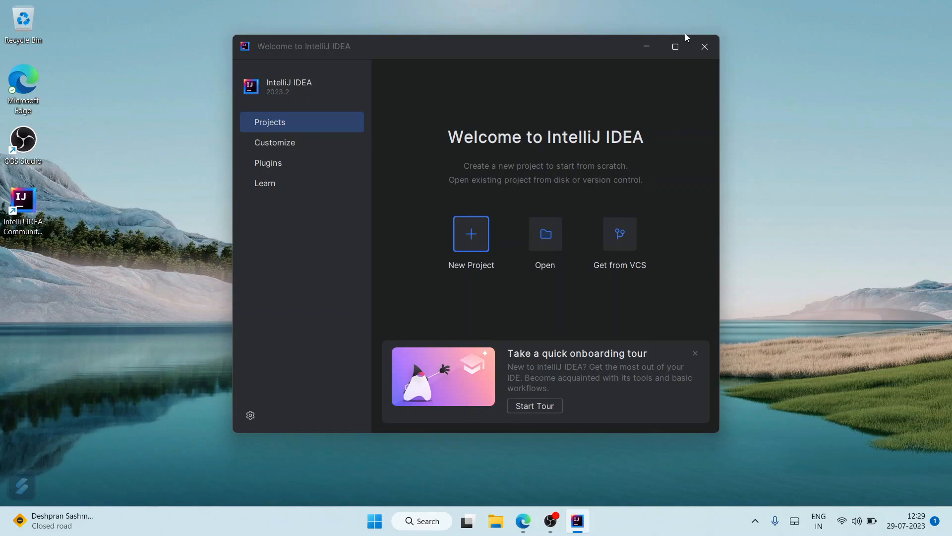
click(674, 46)
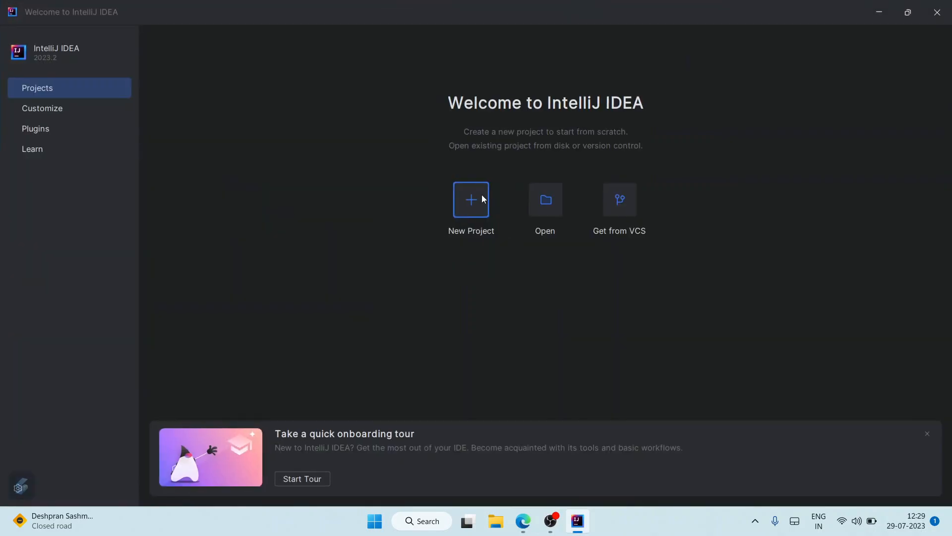
mouse_move(471, 242)
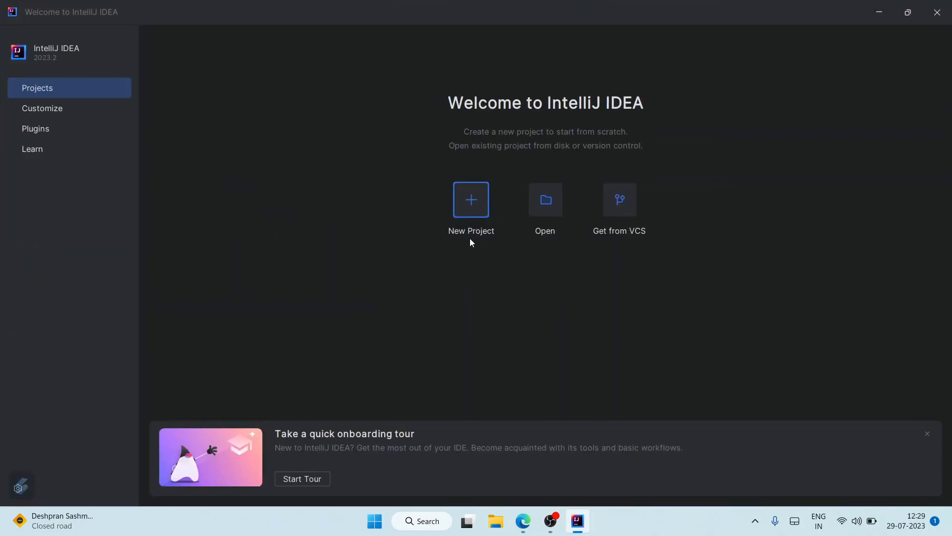
click(471, 200)
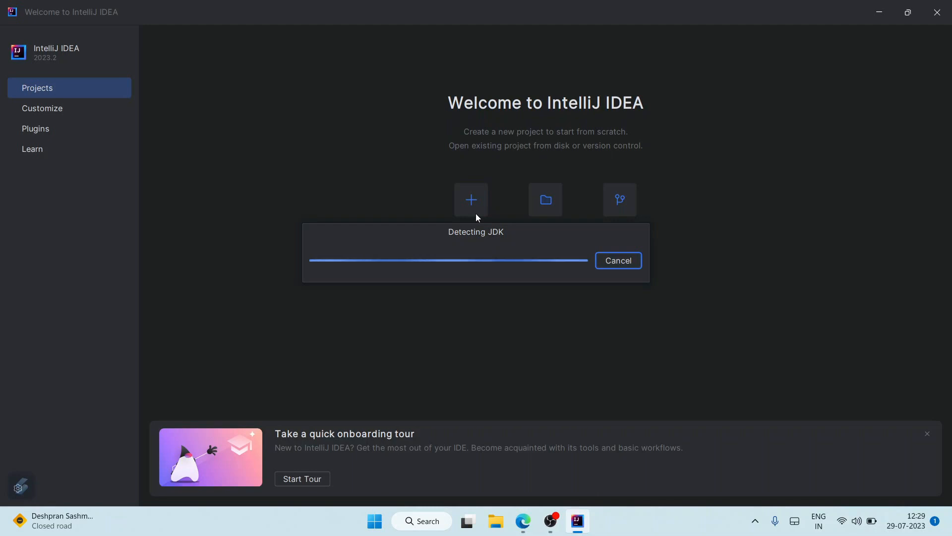
Step: Create a Java project named 'HelloWorld' using JDK 20 with sample code
click(471, 199)
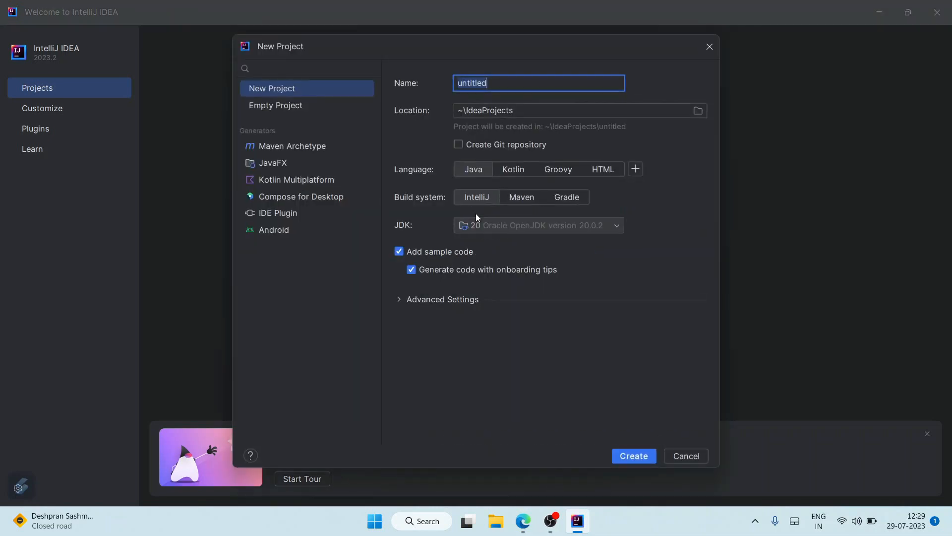
mouse_move(514, 85)
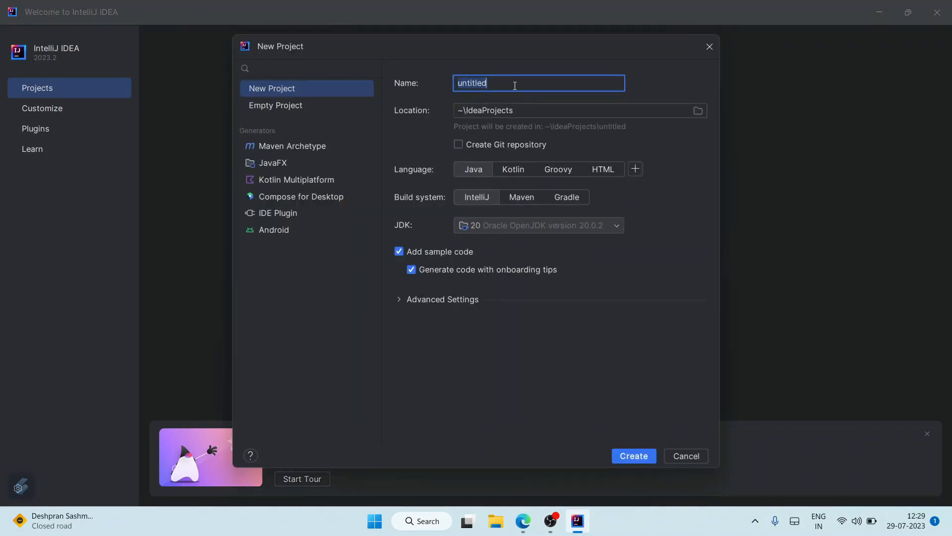
mouse_move(512, 83)
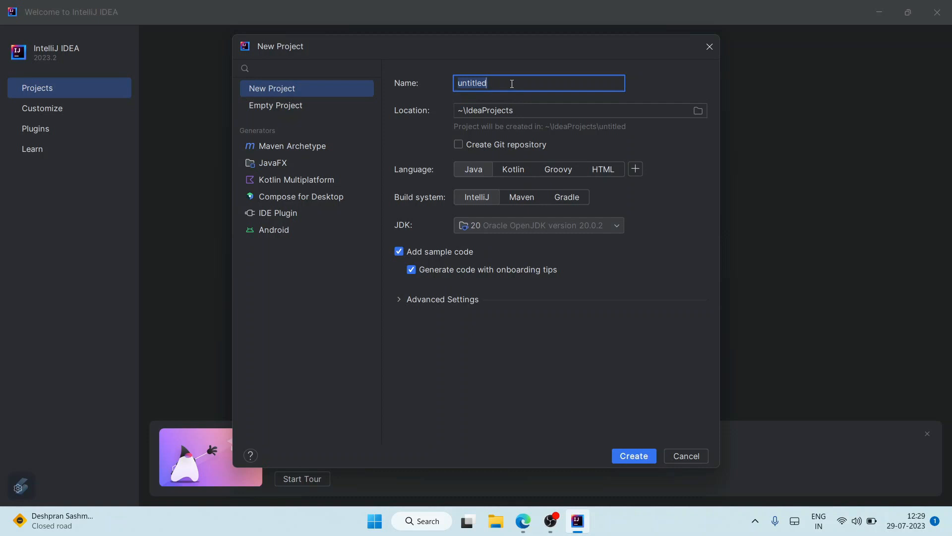
text(HE)
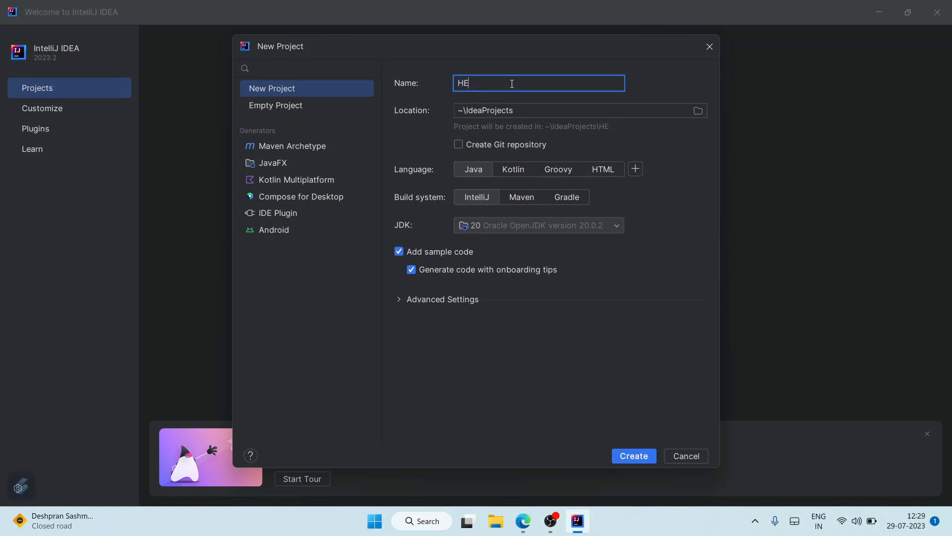
text(lloWorl)
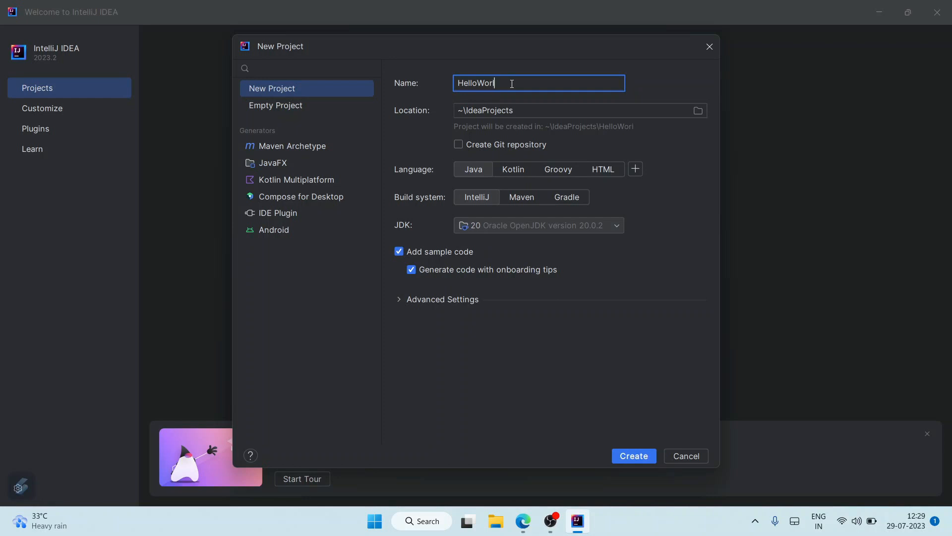
text(d)
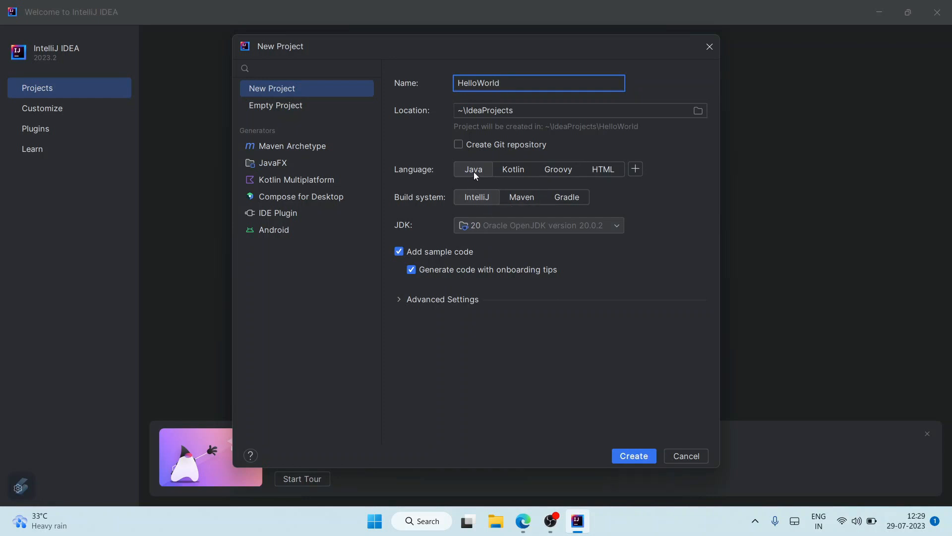
click(616, 226)
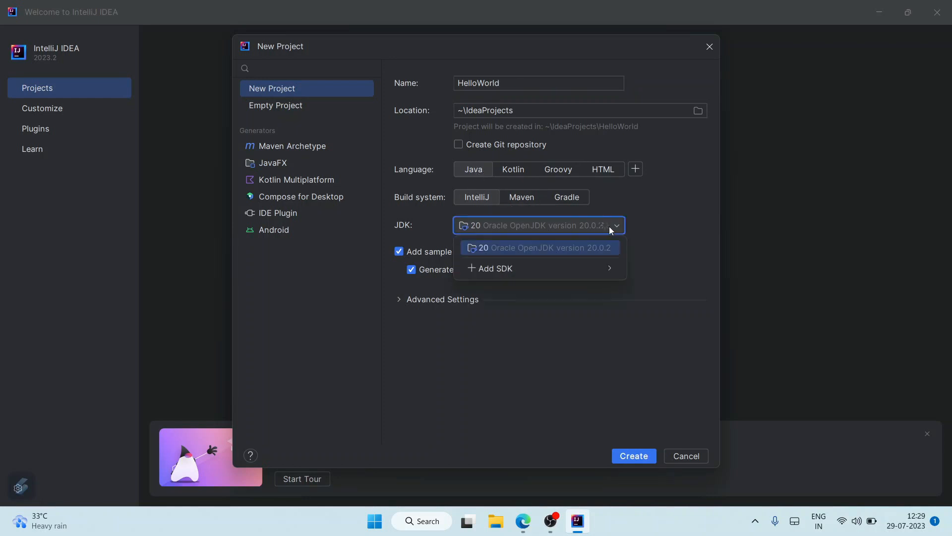
mouse_move(526, 254)
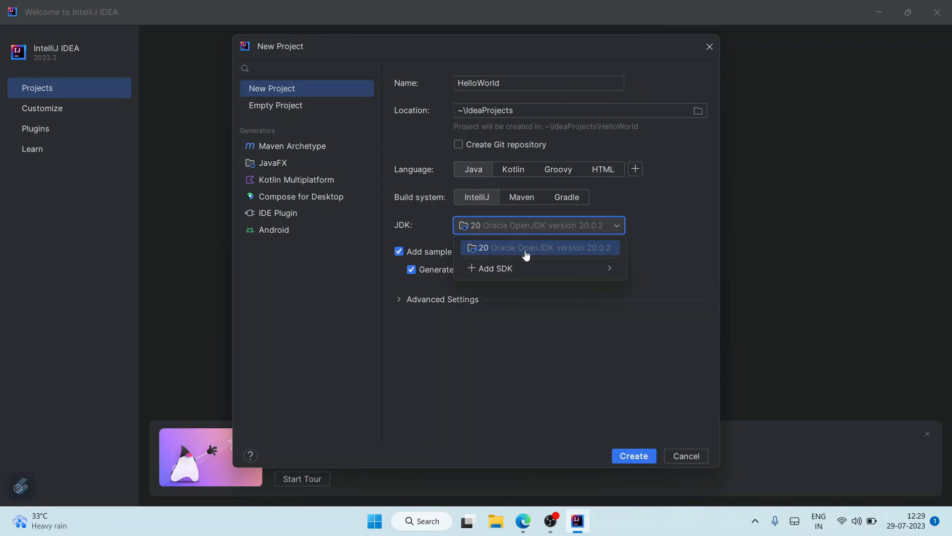
mouse_move(497, 249)
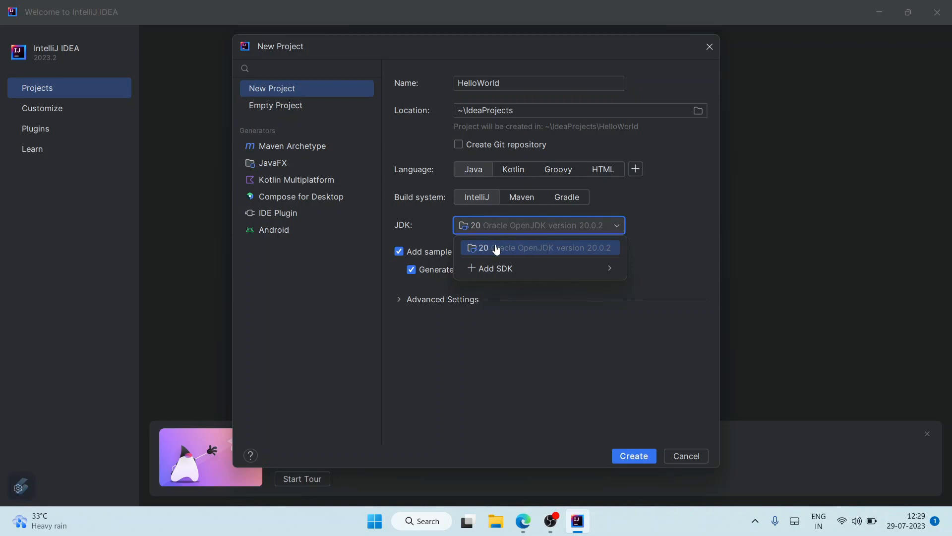
mouse_move(661, 200)
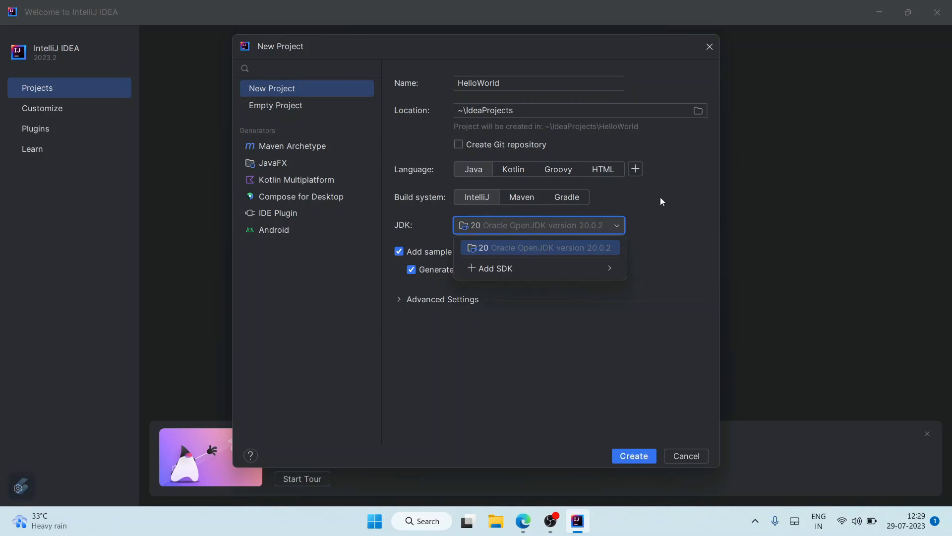
mouse_move(553, 268)
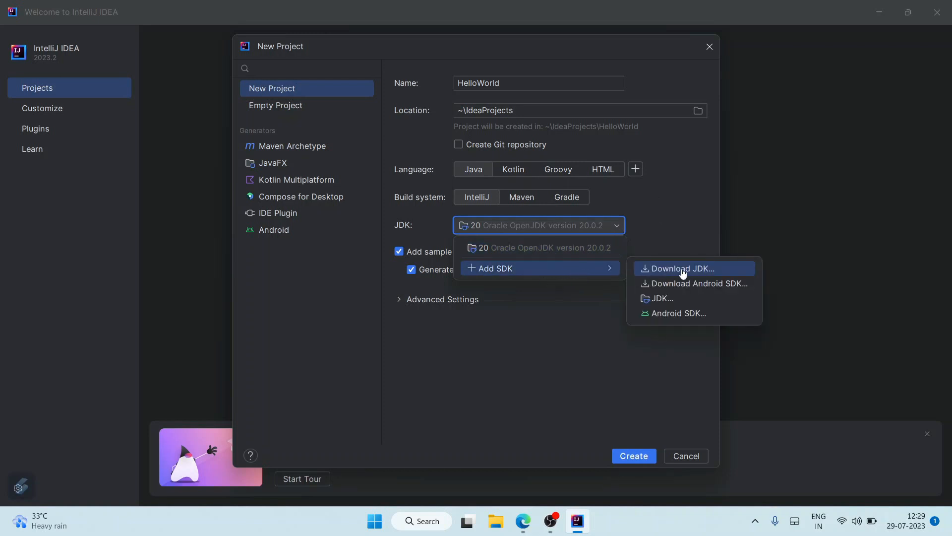
mouse_move(695, 274)
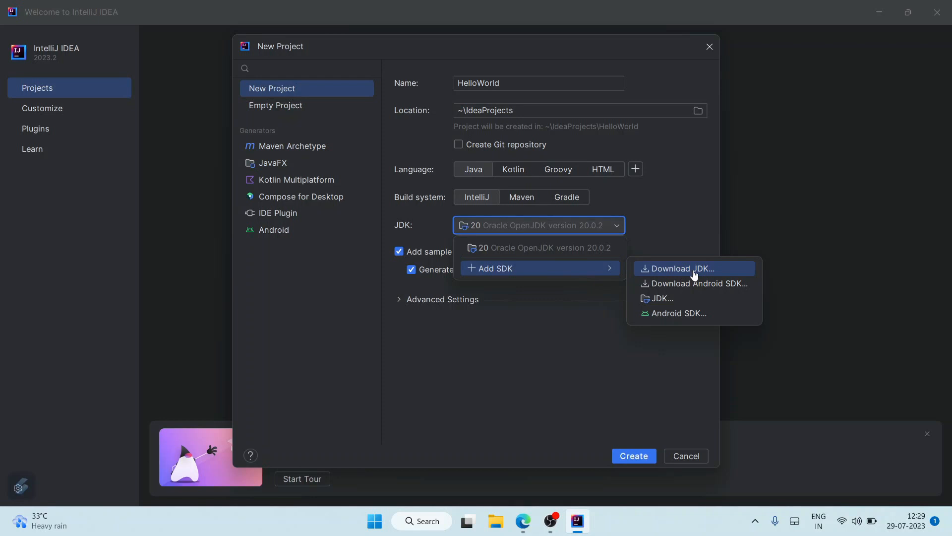
click(674, 232)
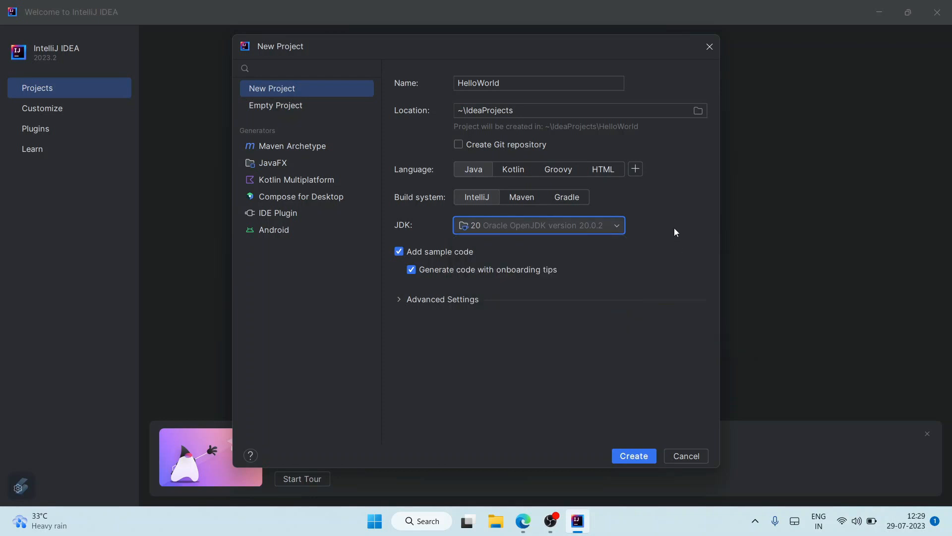
mouse_move(634, 455)
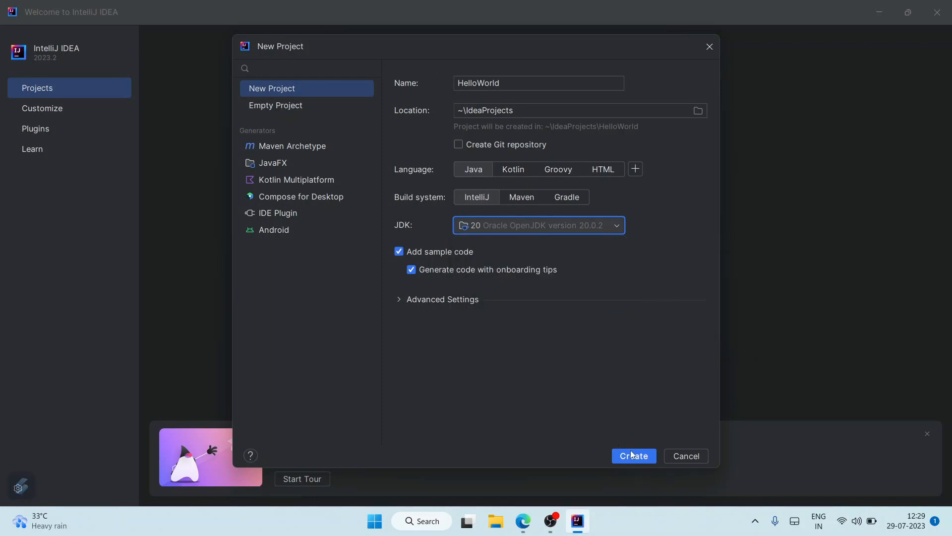
click(633, 455)
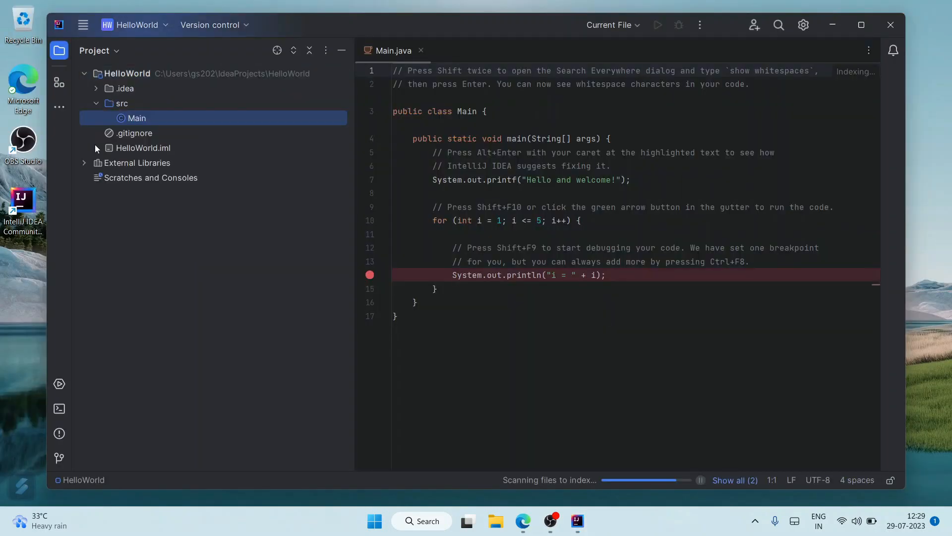
mouse_move(162, 124)
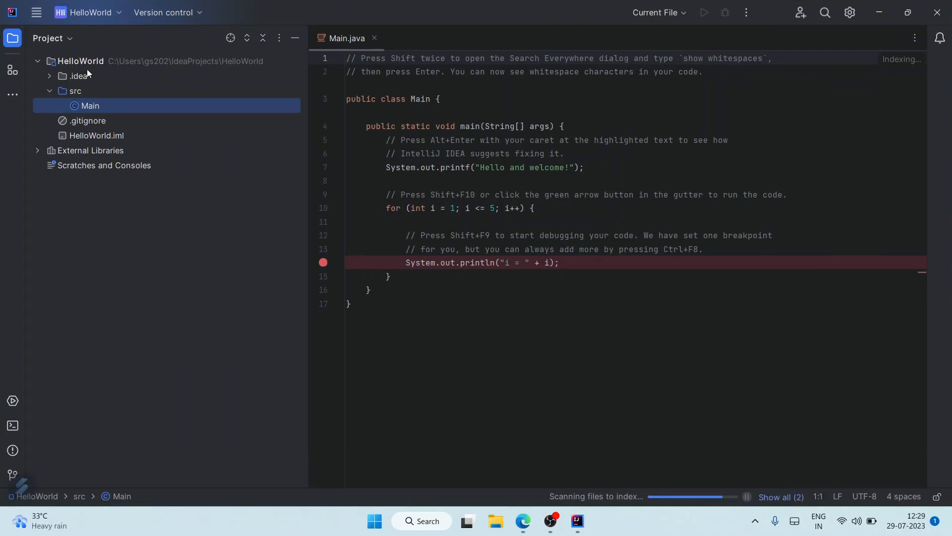
mouse_move(71, 94)
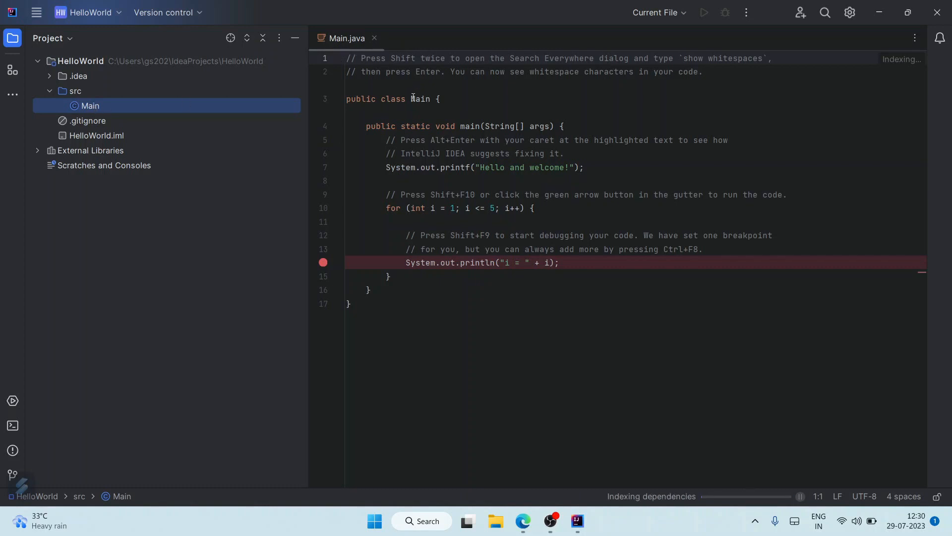
Step: Click into Main.java's sample code while JDK 20 indexing finishes
click(517, 181)
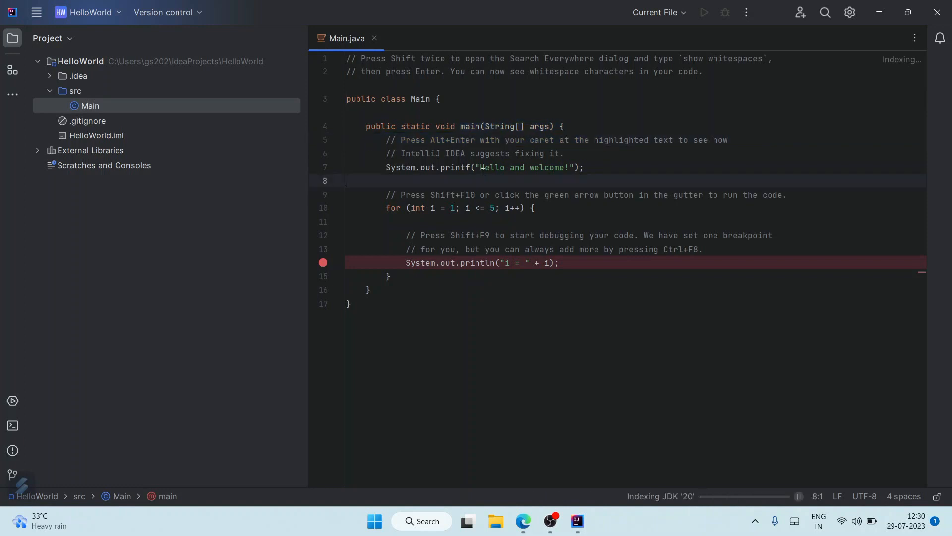
double_click(491, 167)
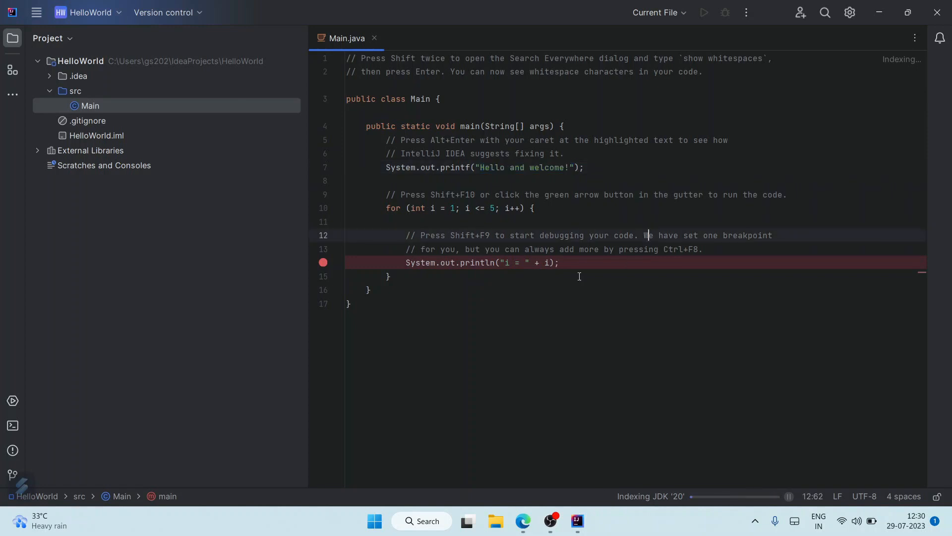
mouse_move(643, 281)
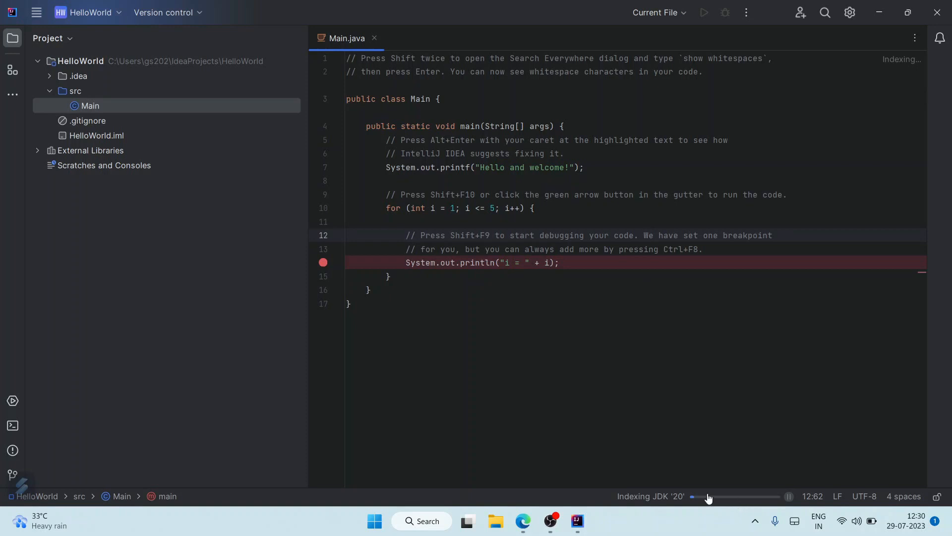
mouse_move(673, 508)
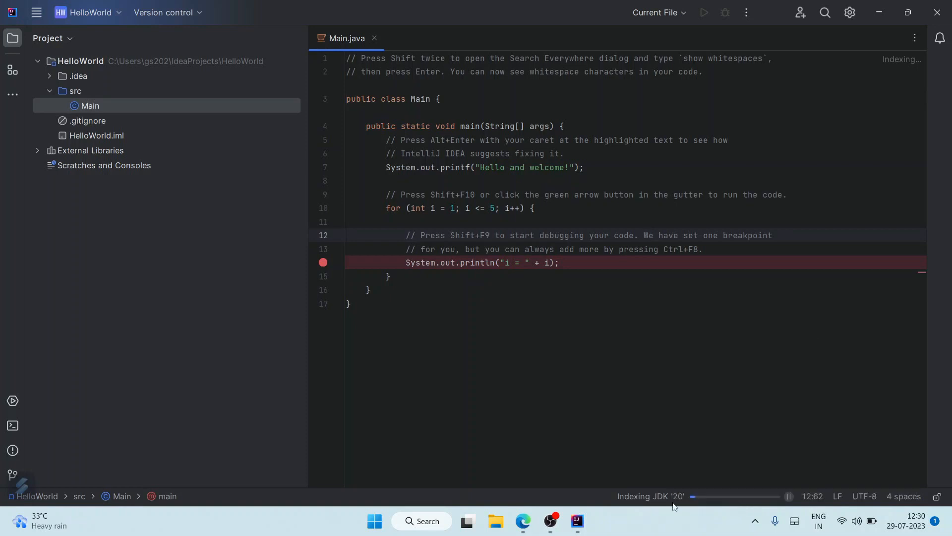
mouse_move(700, 509)
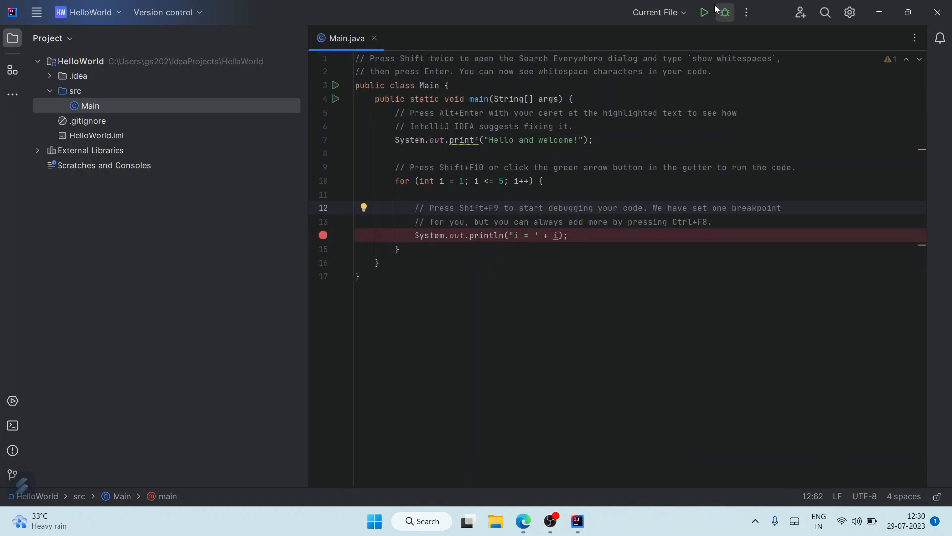
mouse_move(704, 11)
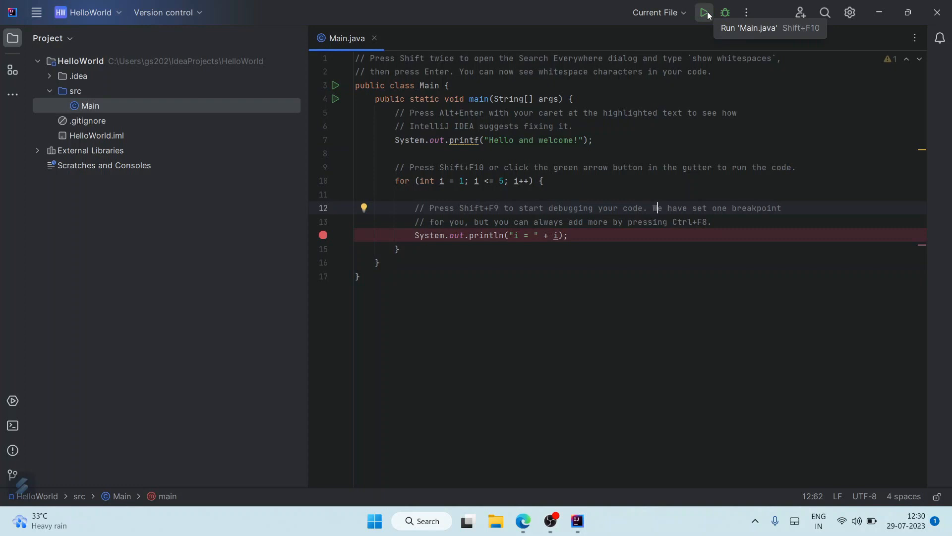
Step: Run Main.java, printing 'Hello and welcome!' and i = 1 to 5 with exit code 0
click(703, 12)
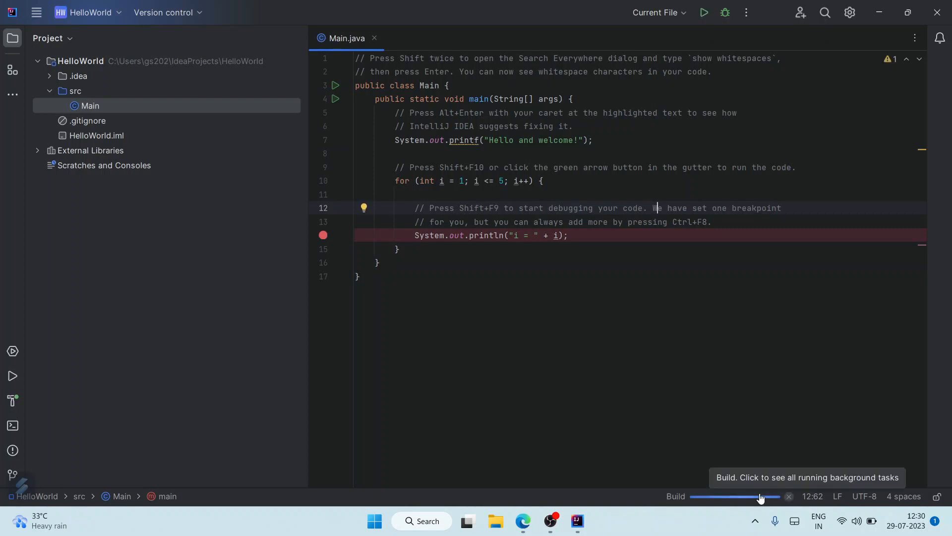
mouse_move(757, 400)
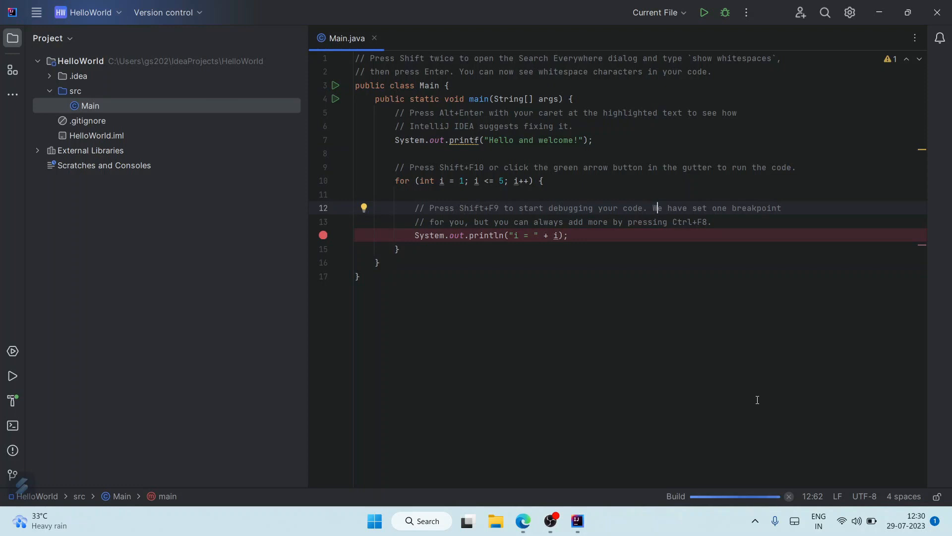
click(703, 12)
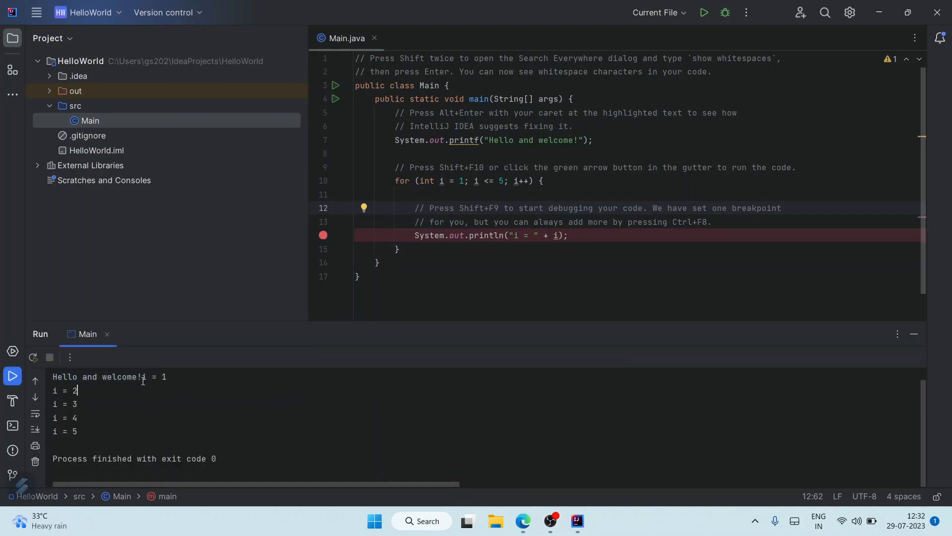
mouse_move(214, 372)
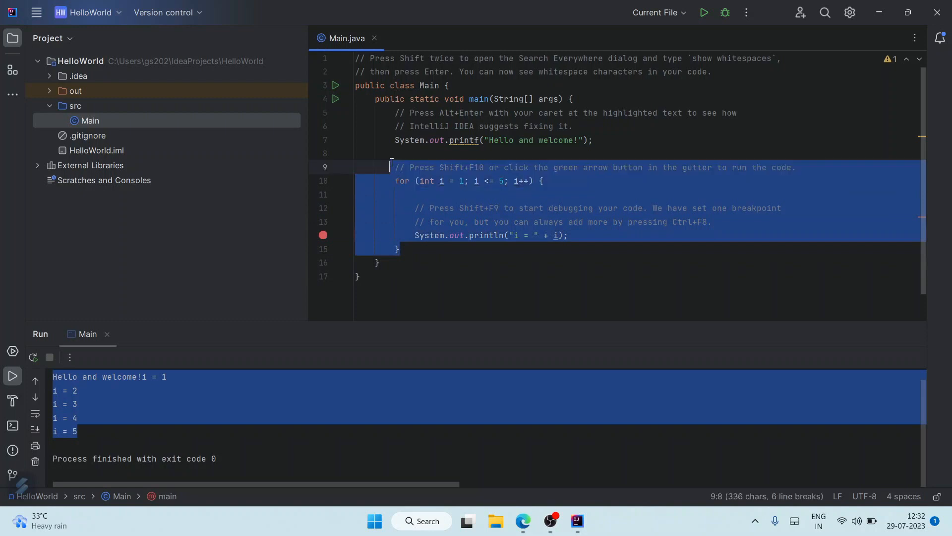
Step: Delete the for loop, change the message to 'Hello World!', and rerun to check the output
key(Delete)
text(W)
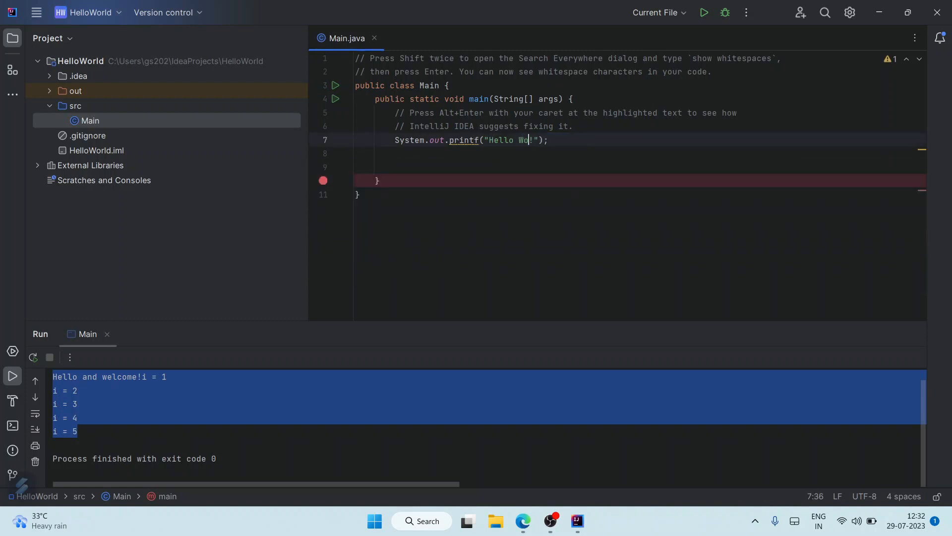
text(rld)
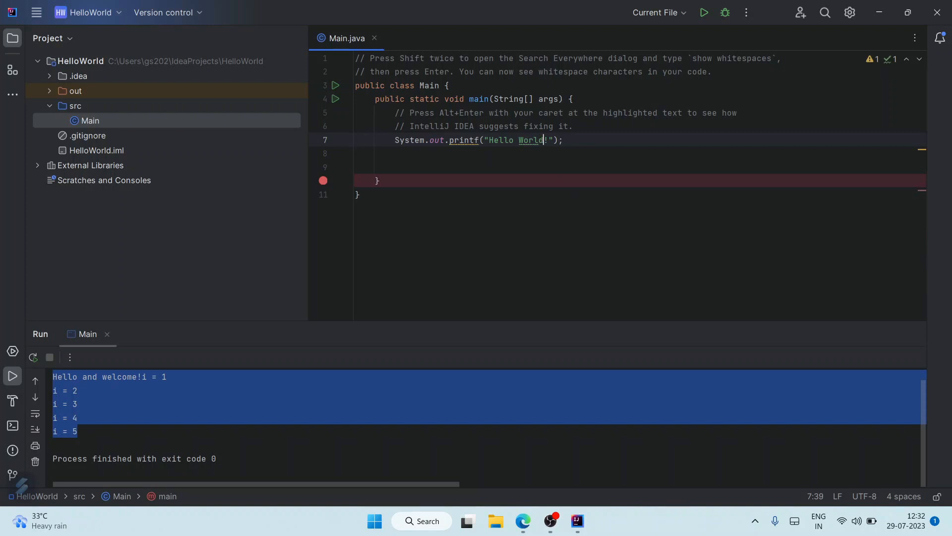
click(704, 12)
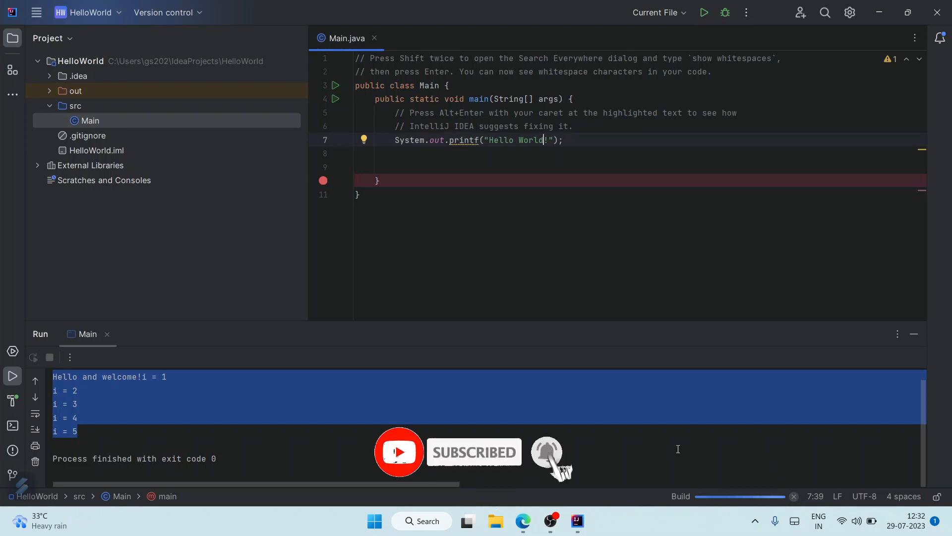
click(703, 12)
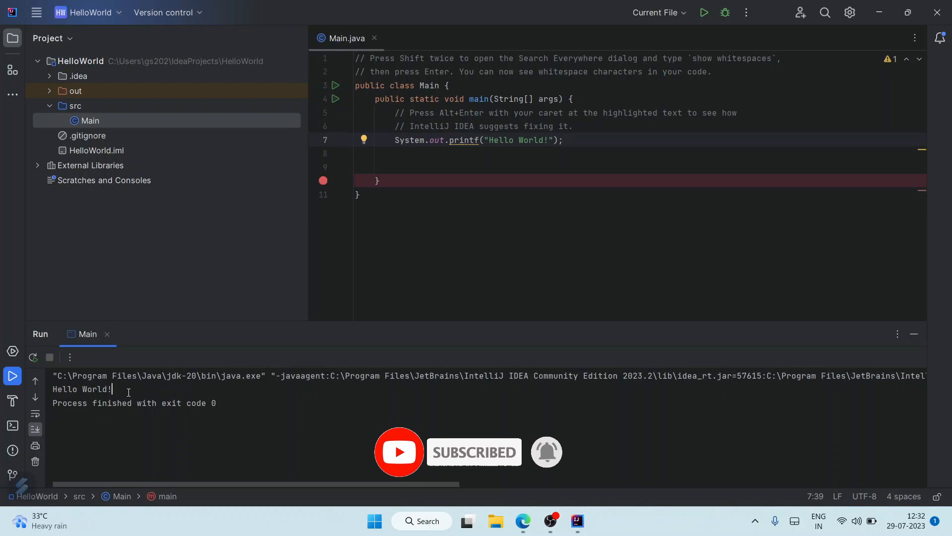
double_click(81, 388)
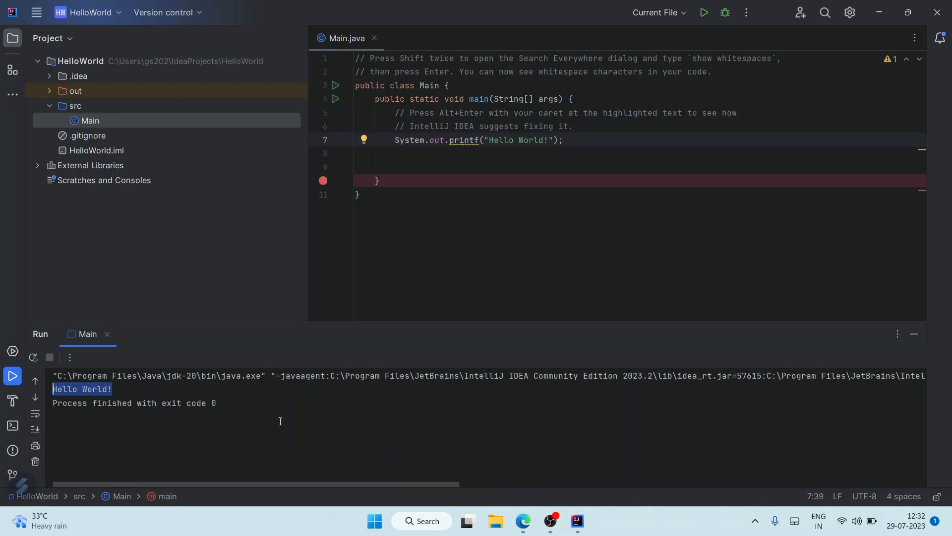